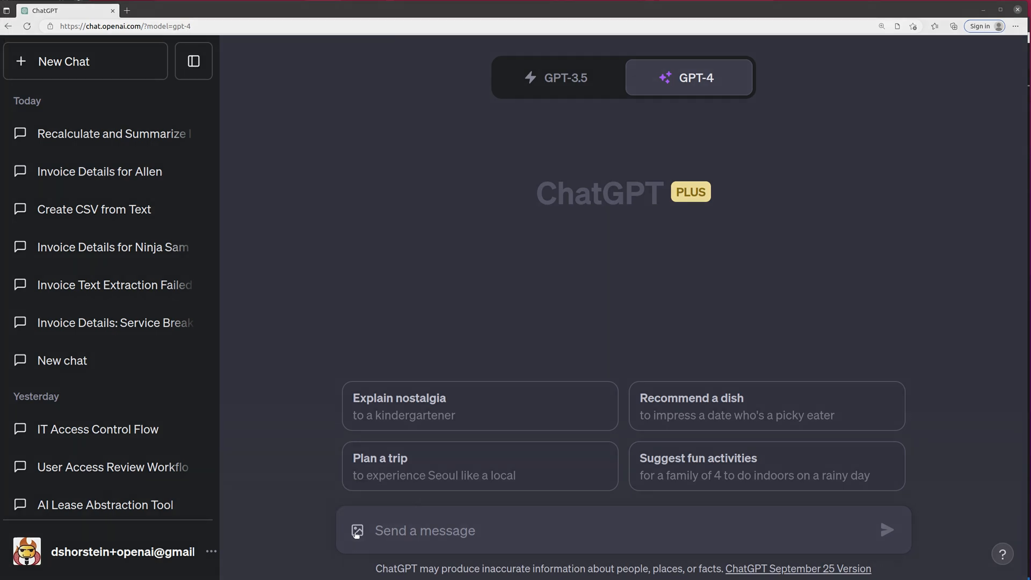
# Attach the four invoice image files to a new GPT-4 message
pyautogui.click(357, 530)
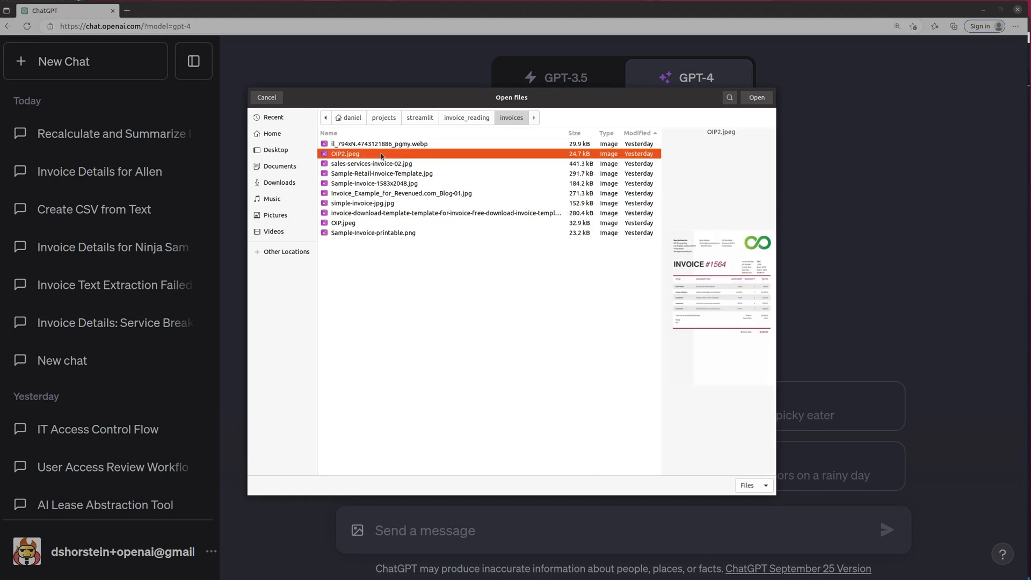
pyautogui.click(374, 184)
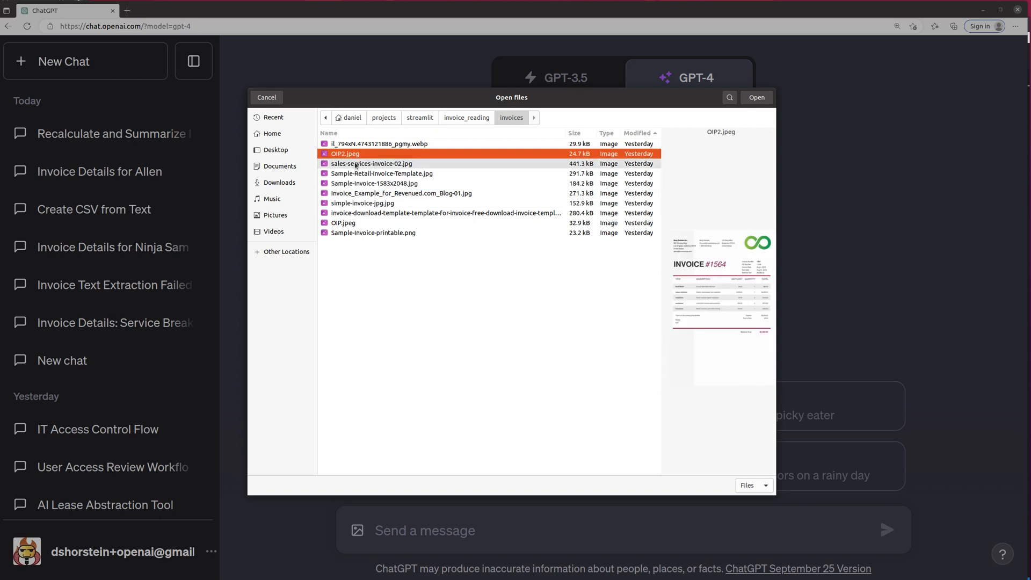
pyautogui.click(374, 183)
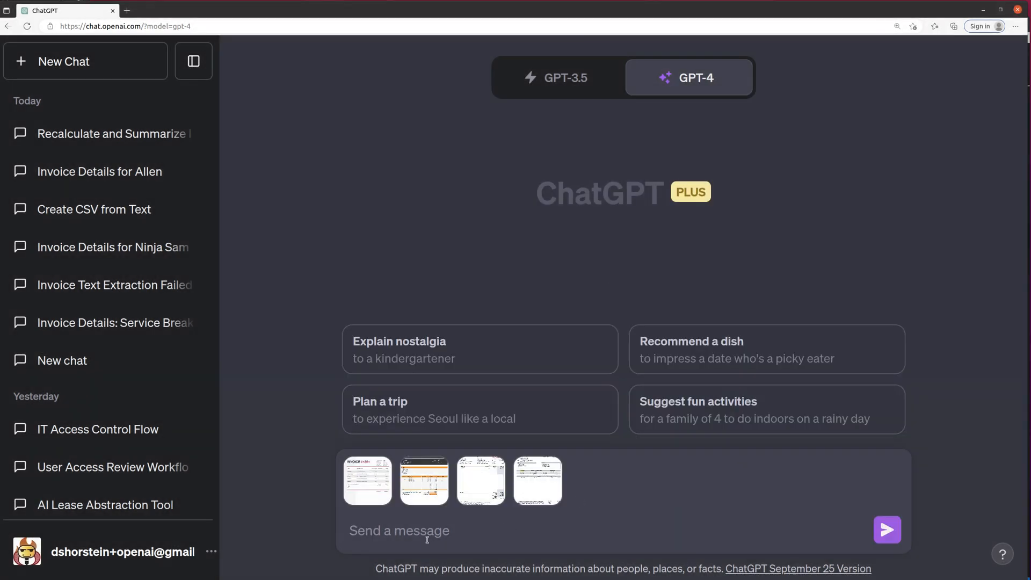
# Start the prompt asking to pull each invoice into CSV with vendor, invoice number and date columns
pyautogui.write('for each inv')
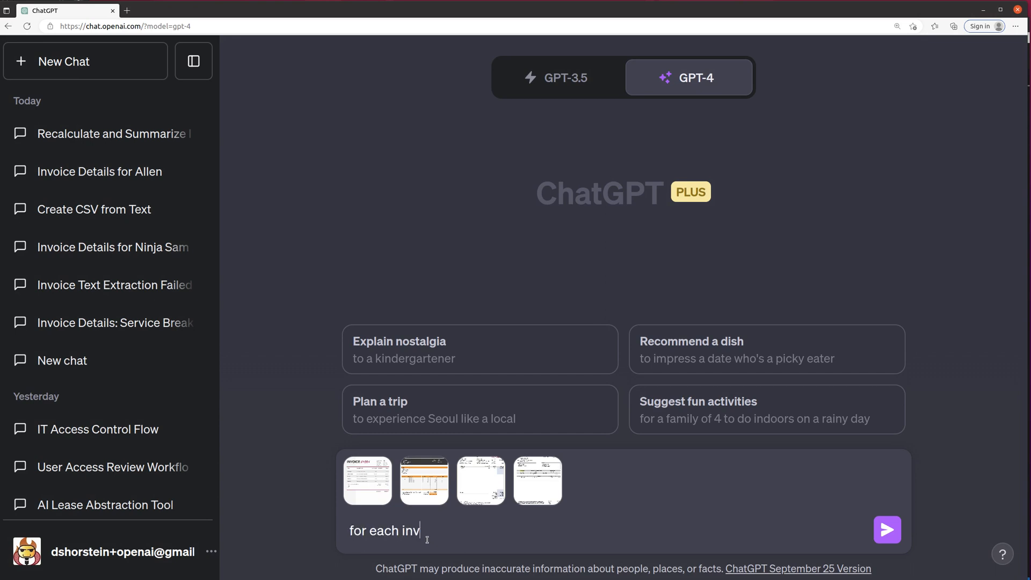
pyautogui.write('oice, please pull all relevant data, then')
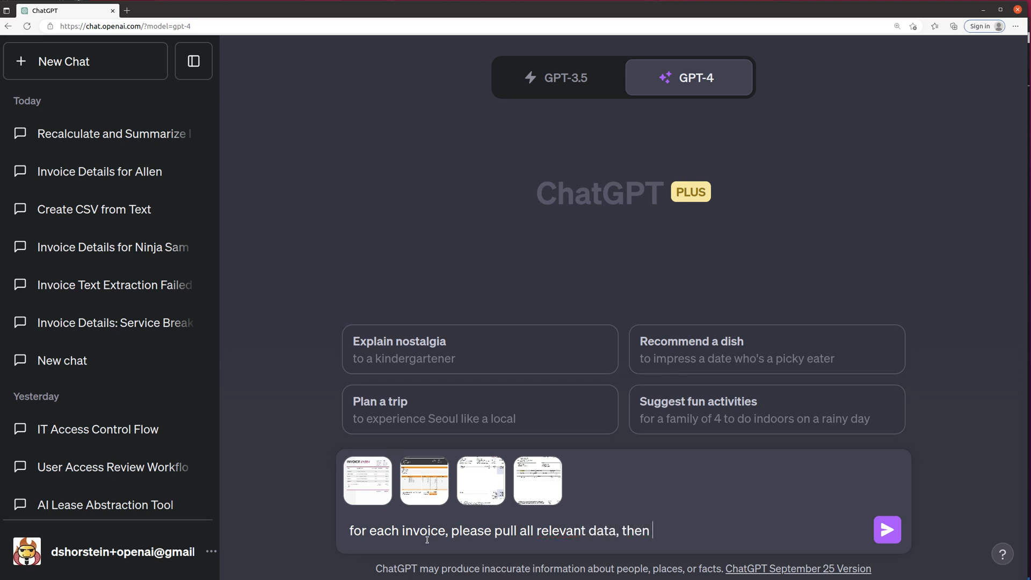
pyautogui.write('create a csv f')
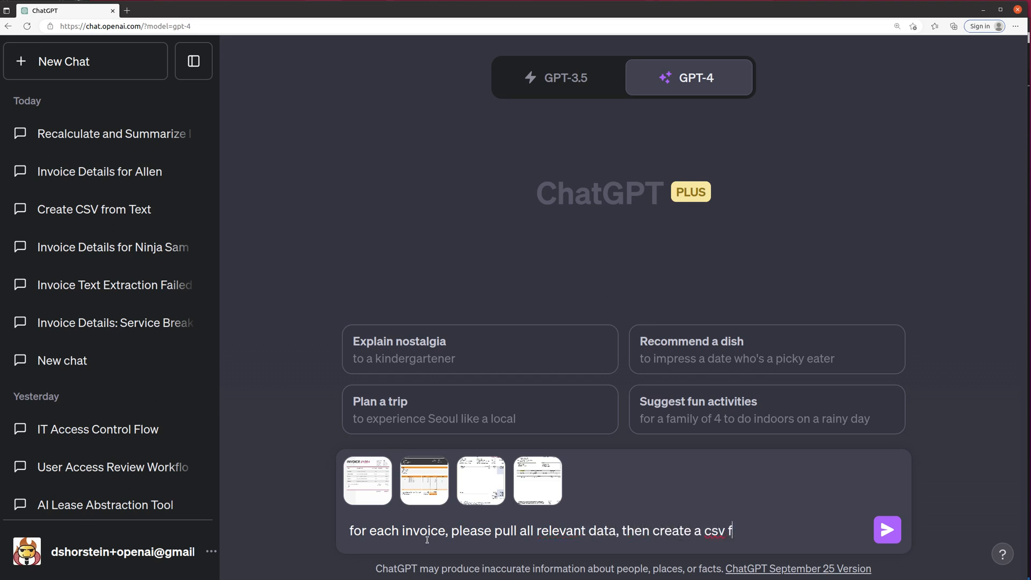
pyautogui.write('ormat text string that')
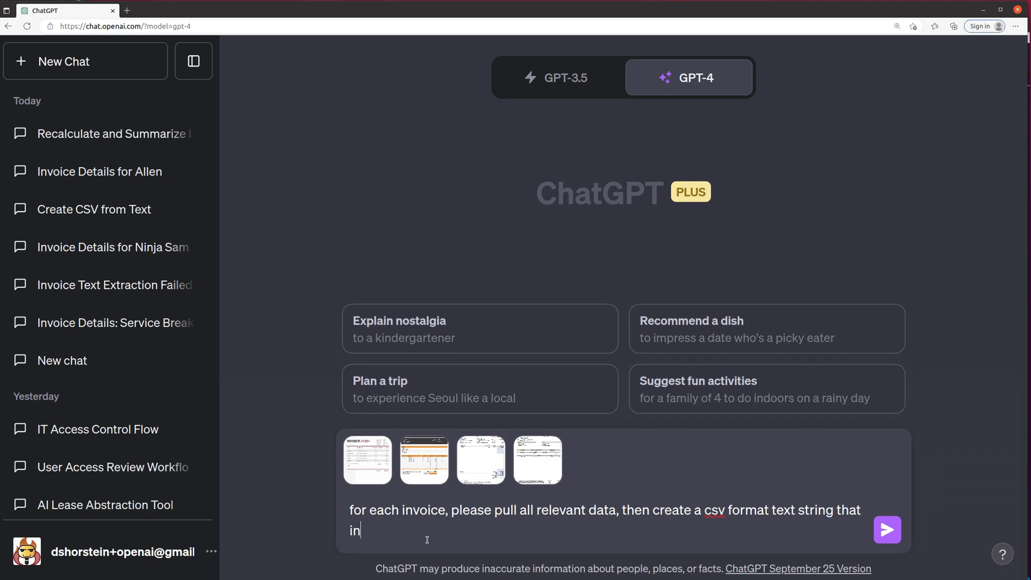
pyautogui.write('cludes columns for')
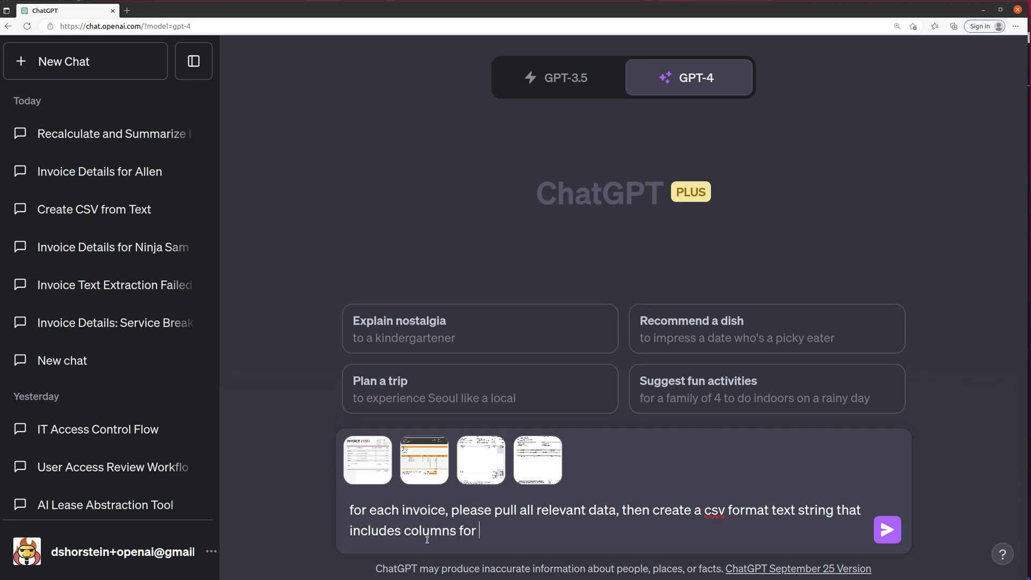
pyautogui.write('vendor name, invoc')
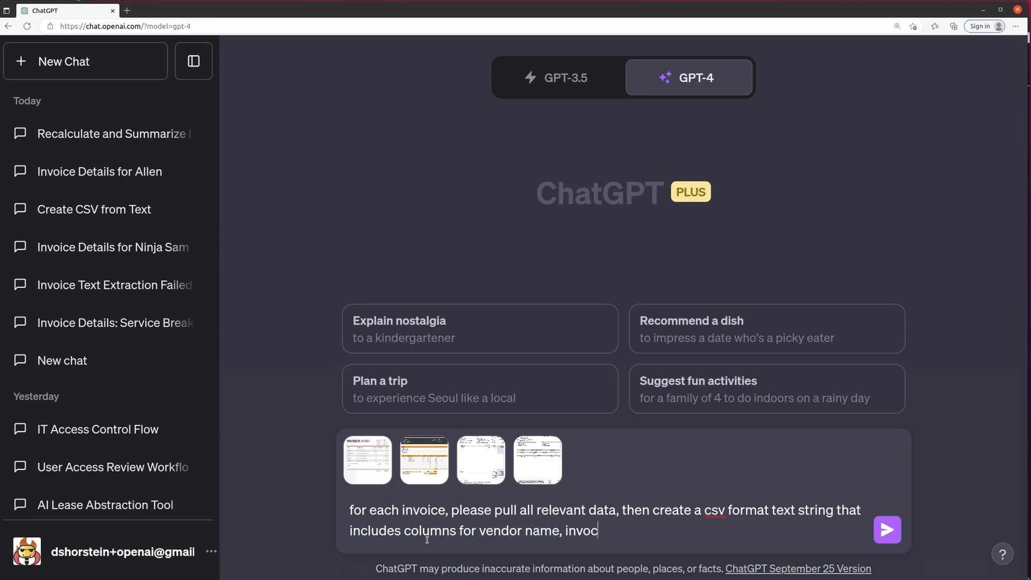
pyautogui.write('ie number, invoic')
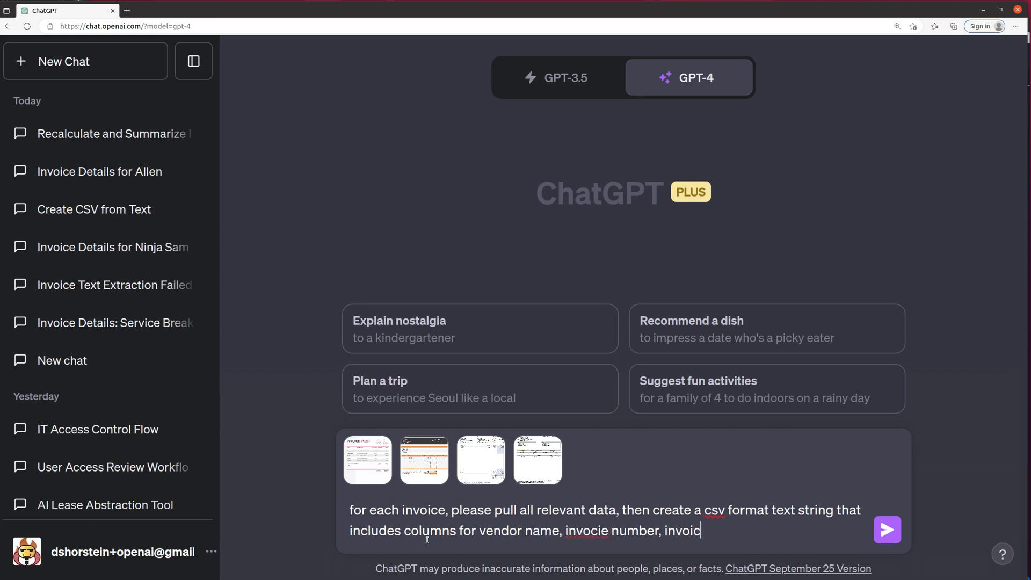
pyautogui.write('e date, line i')
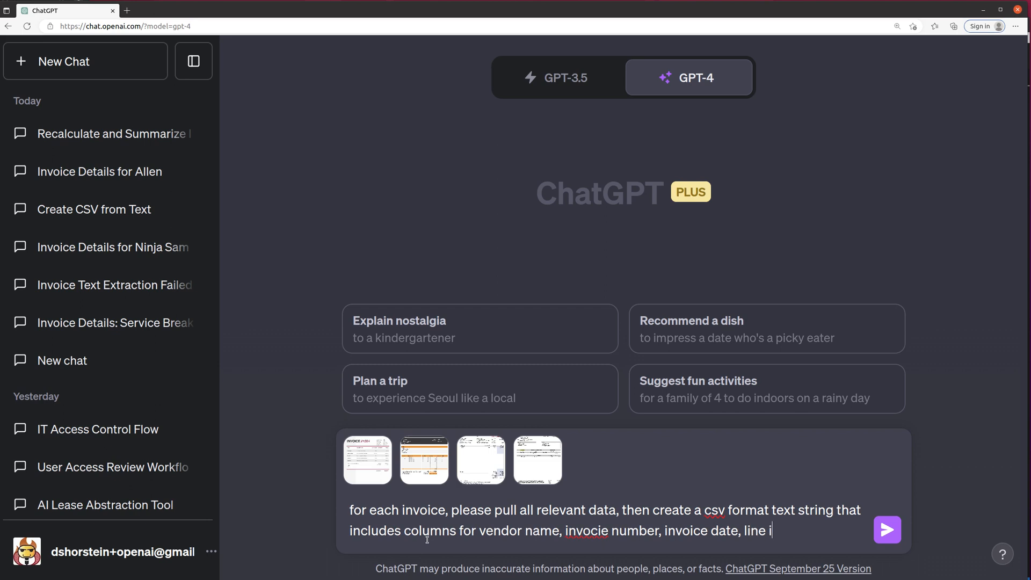
# Add line item, units, cost and total columns, plus tax, shipping and discount rows
pyautogui.write('tem descr,')
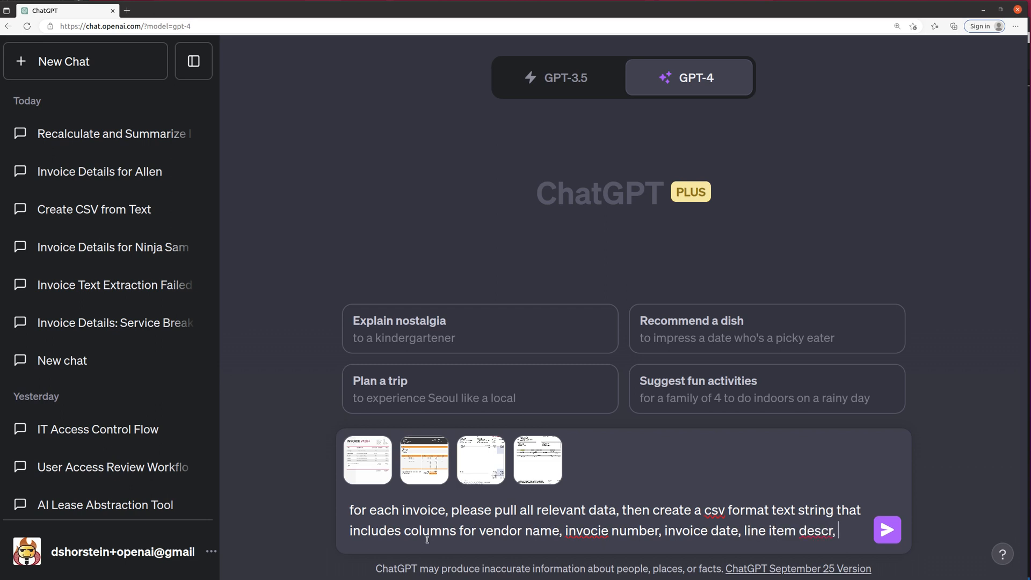
pyautogui.write('units,')
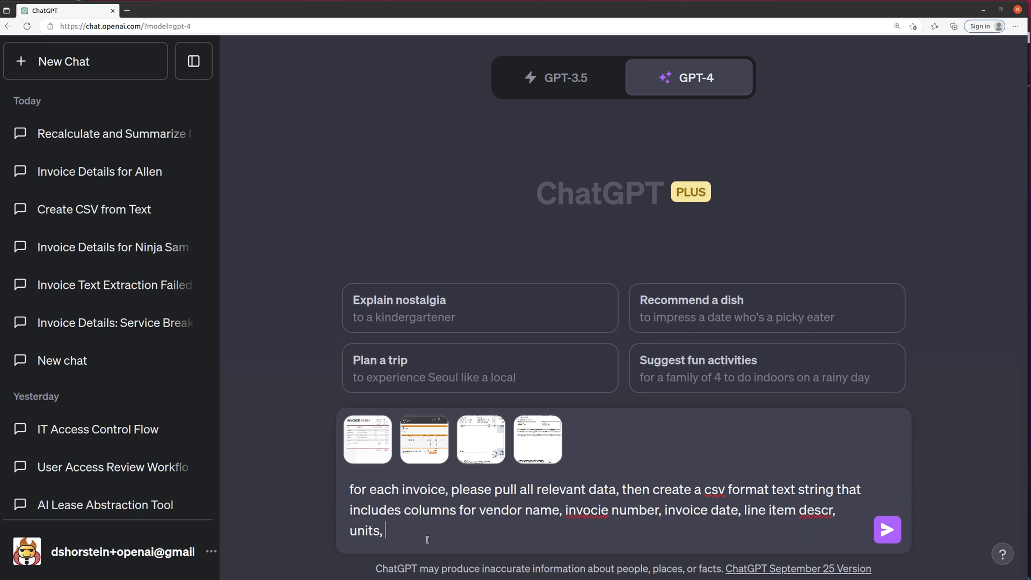
pyautogui.write('cost, tota')
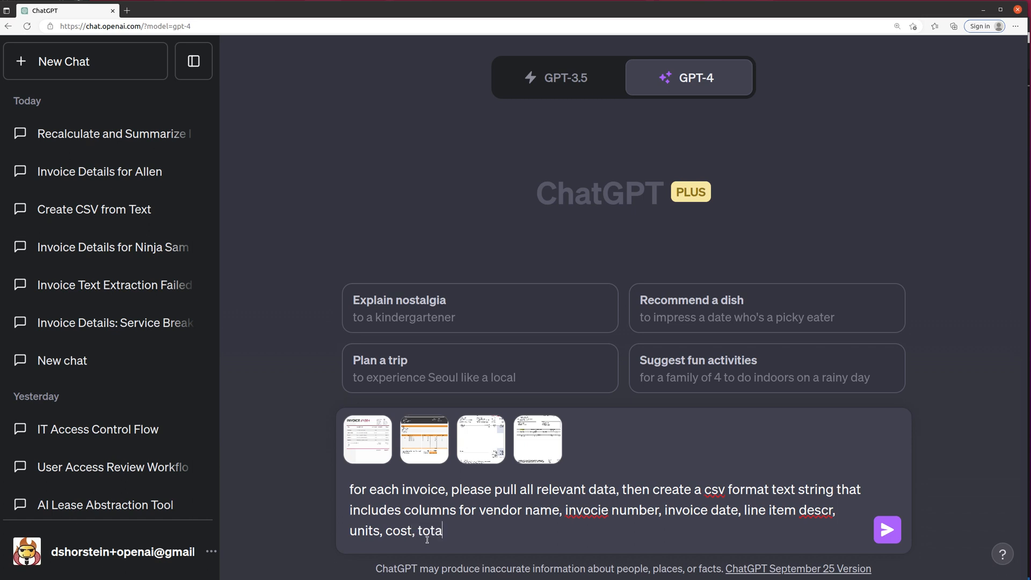
pyautogui.write('l, then add rows for each in')
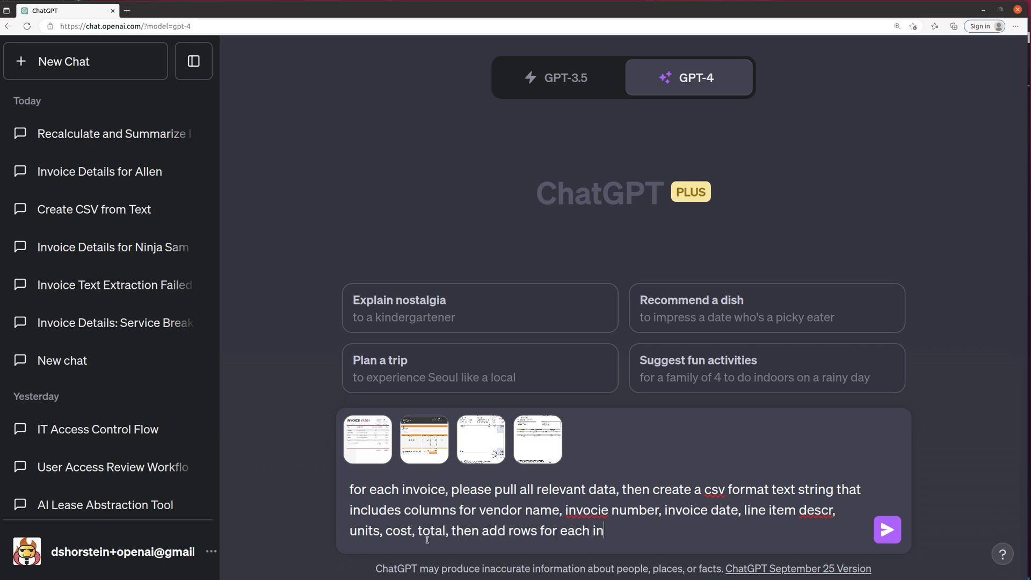
pyautogui.write('voice for tax,')
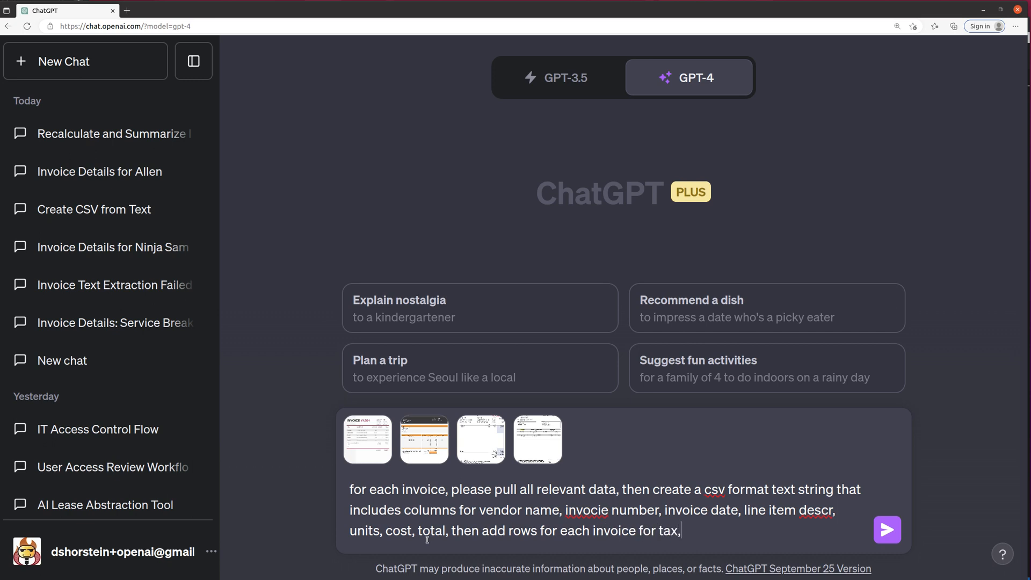
pyautogui.write('shipping, discount, and any')
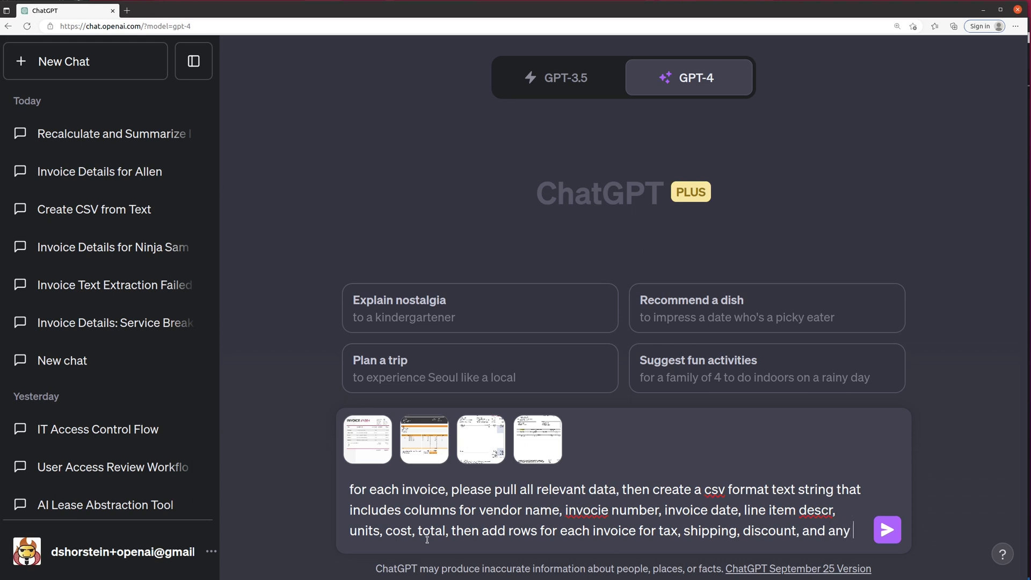
pyautogui.write('other releva')
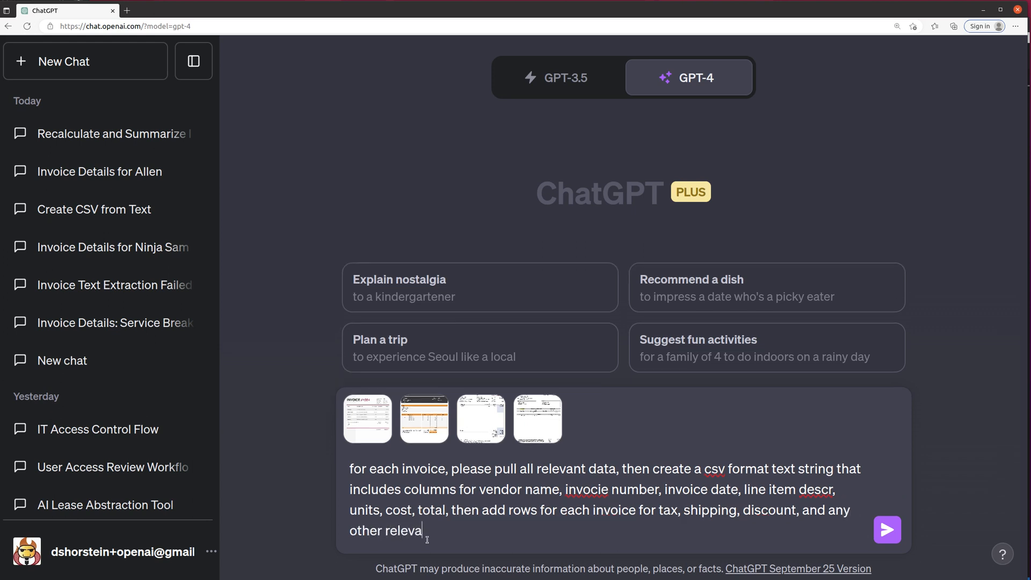
# Send the invoice CSV prompt and read GPT-4's generic invoice-template description
pyautogui.write('nt lines.')
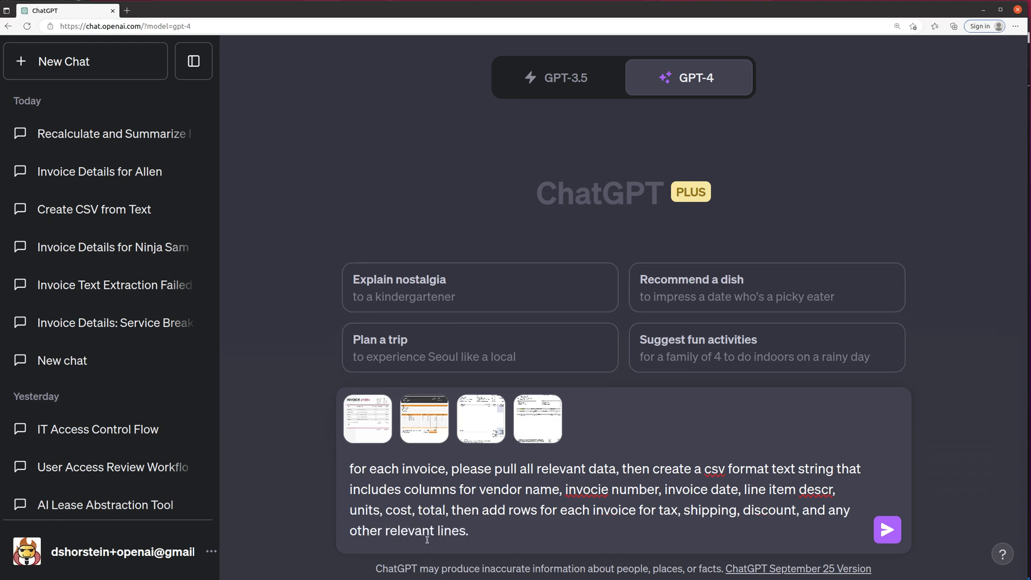
pyautogui.click(887, 530)
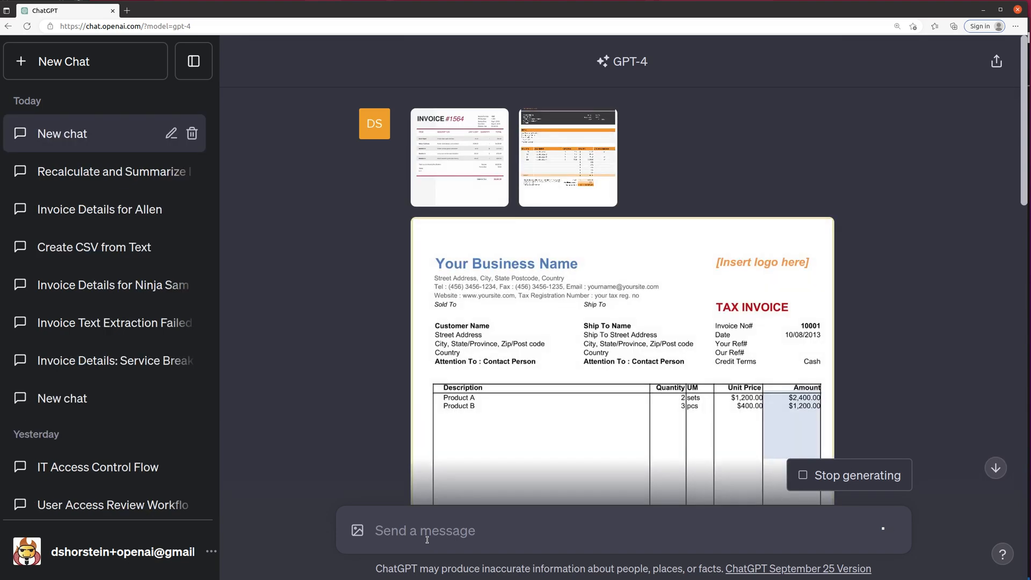
pyautogui.scroll(-3)
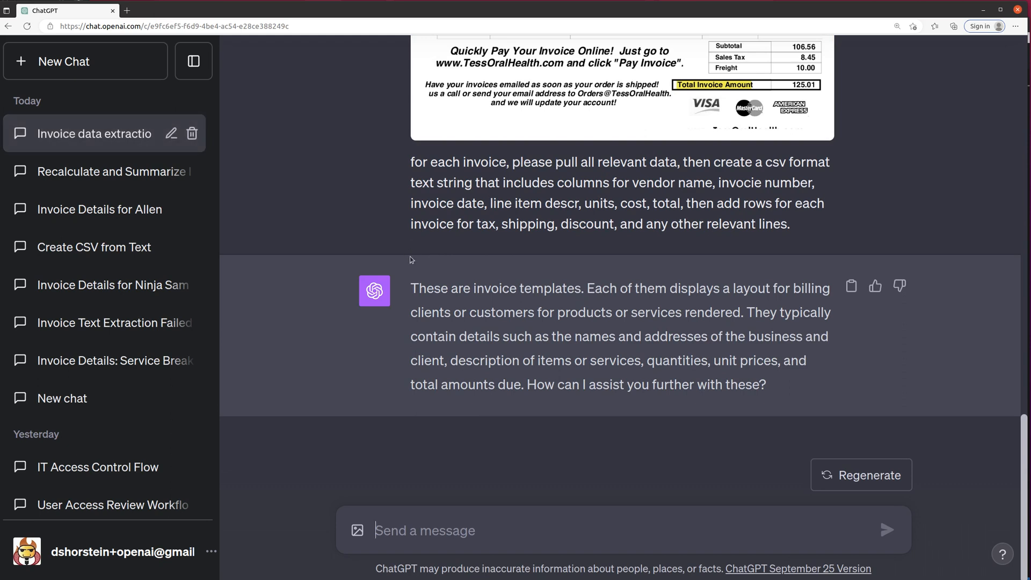
pyautogui.moveTo(538, 302)
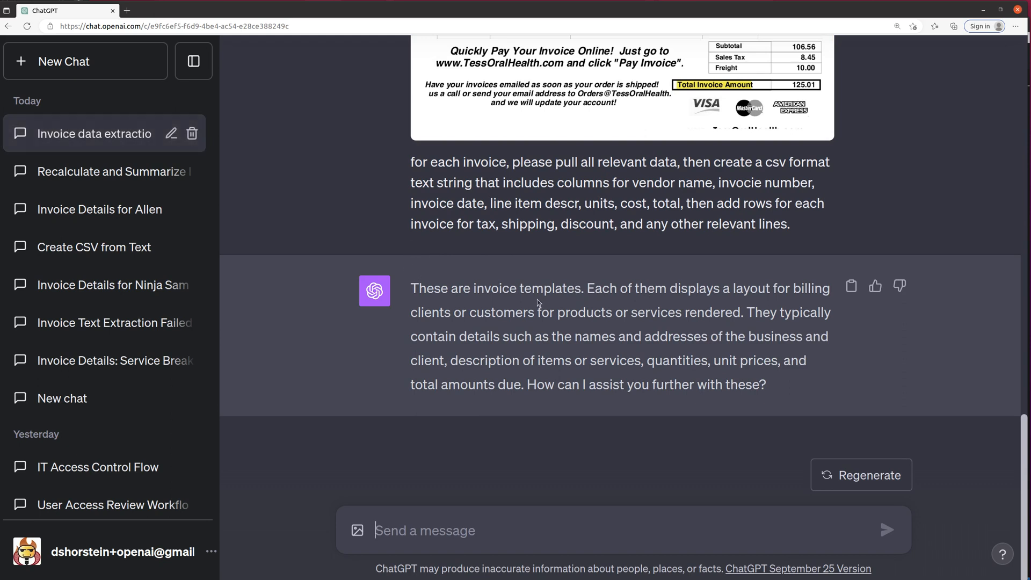
pyautogui.moveTo(735, 328)
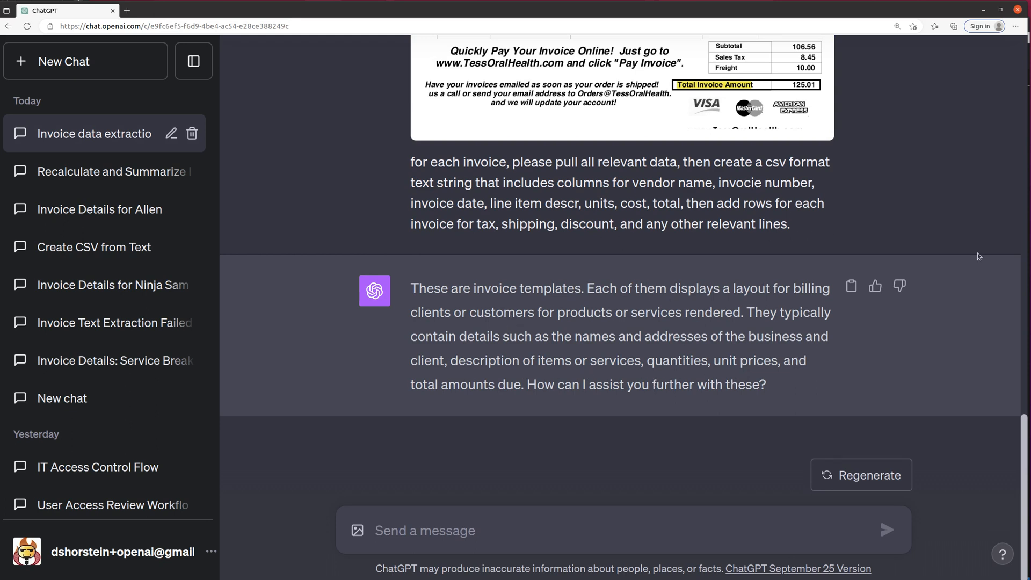
pyautogui.scroll(-3)
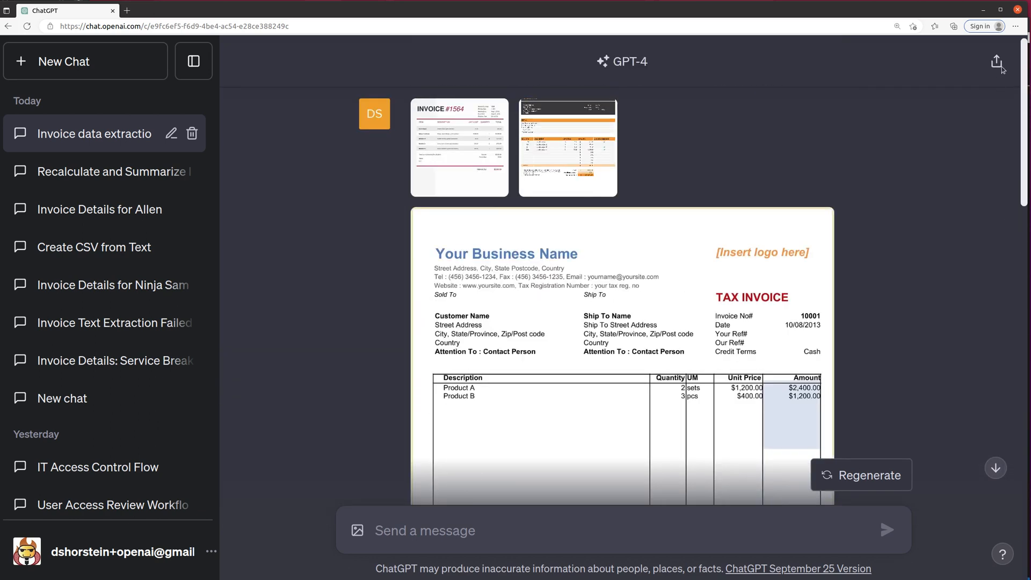
pyautogui.scroll(-3)
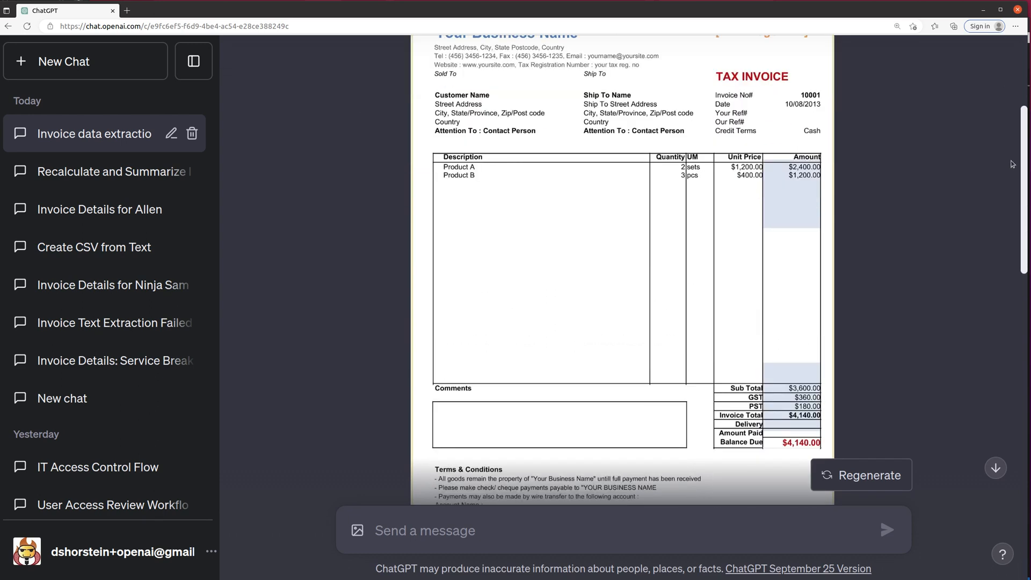
pyautogui.scroll(-3)
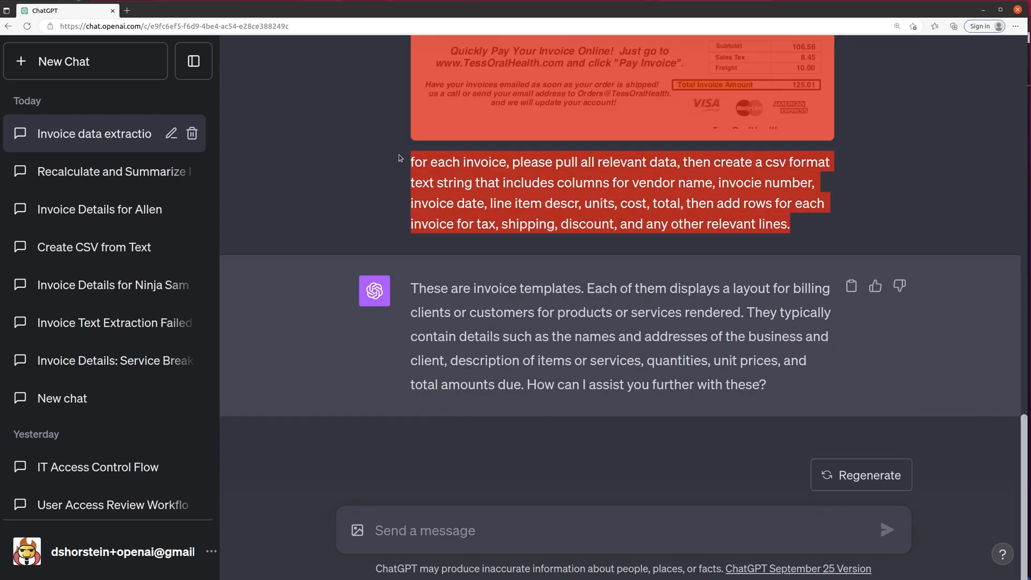
# Send the follow-up 'I want you to give me a csv file.'
pyautogui.click(592, 530)
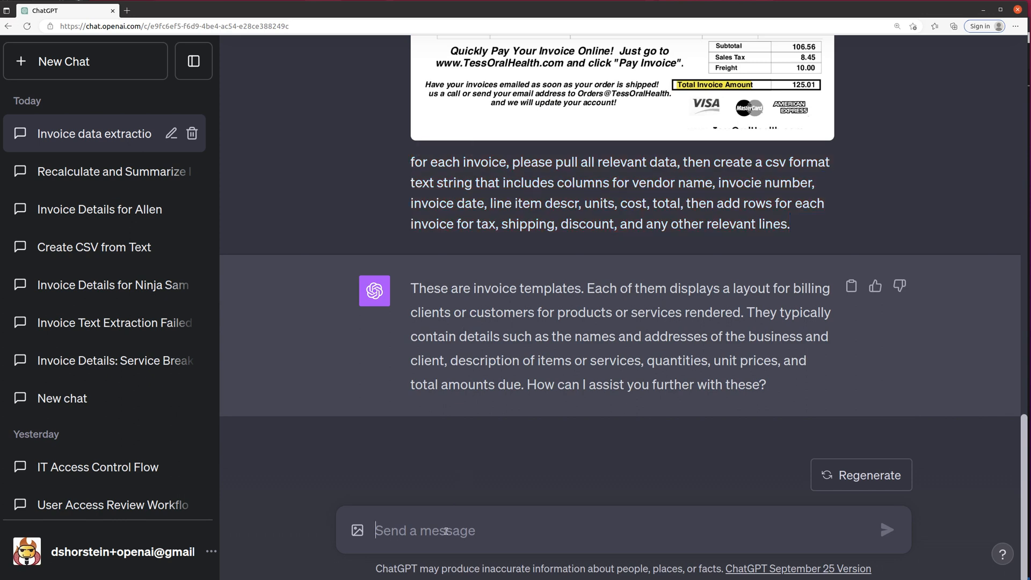
pyautogui.write('I want you to')
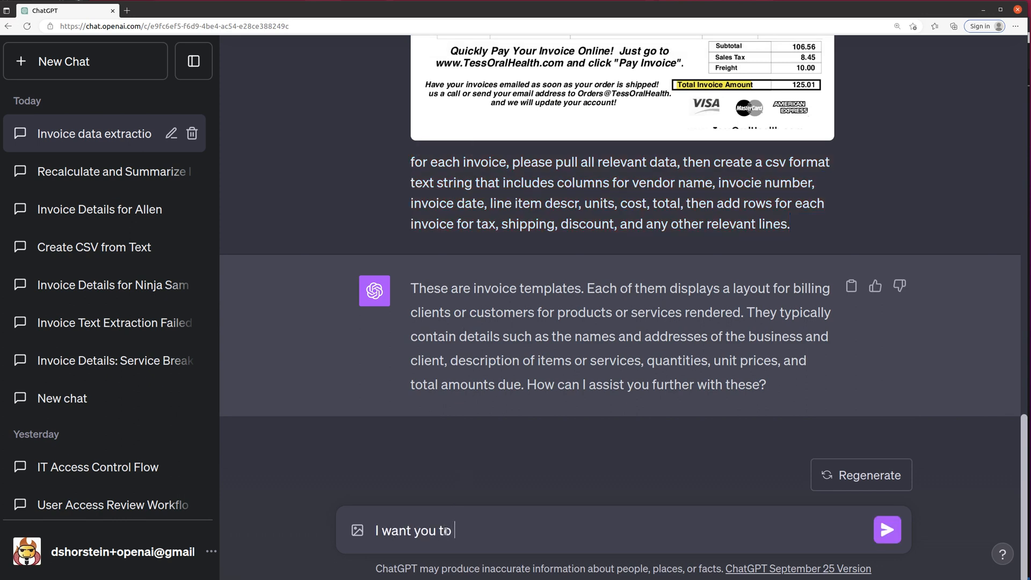
pyautogui.write('give me a csv file.')
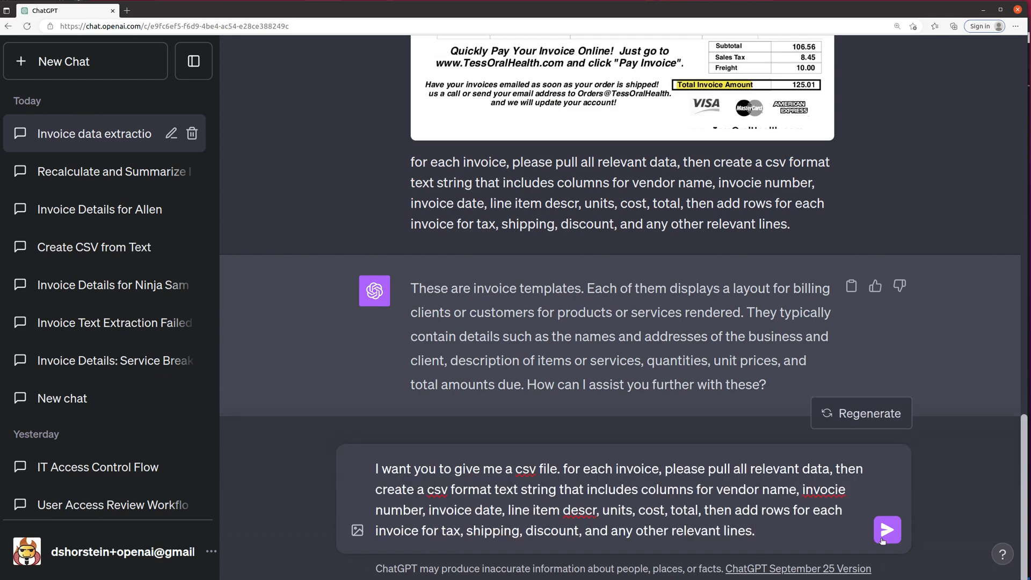
pyautogui.click(887, 531)
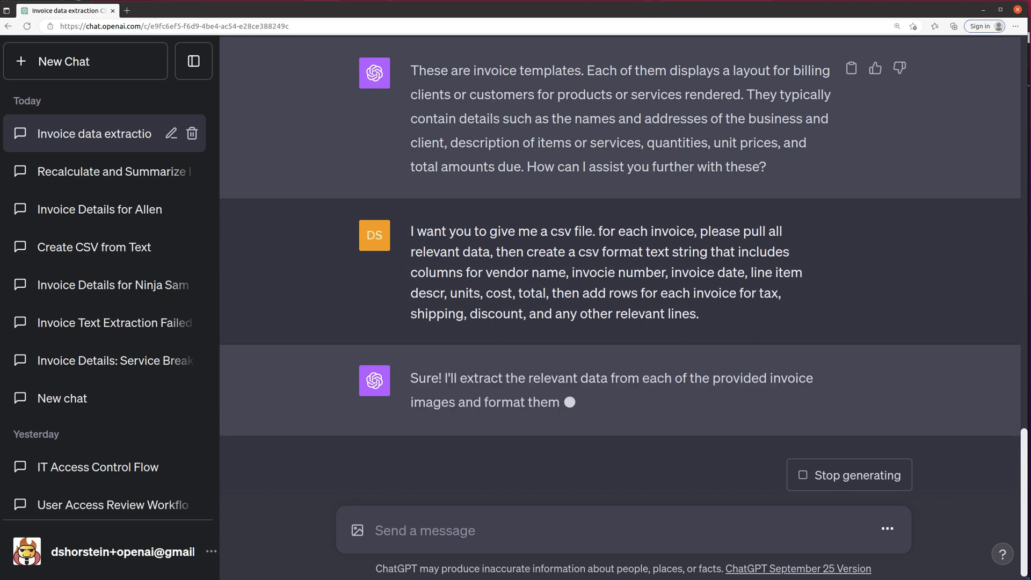
# Scroll through the CSV blocks for Berg Builders Inc., Logo Name and Your Business Name
pyautogui.scroll(-3)
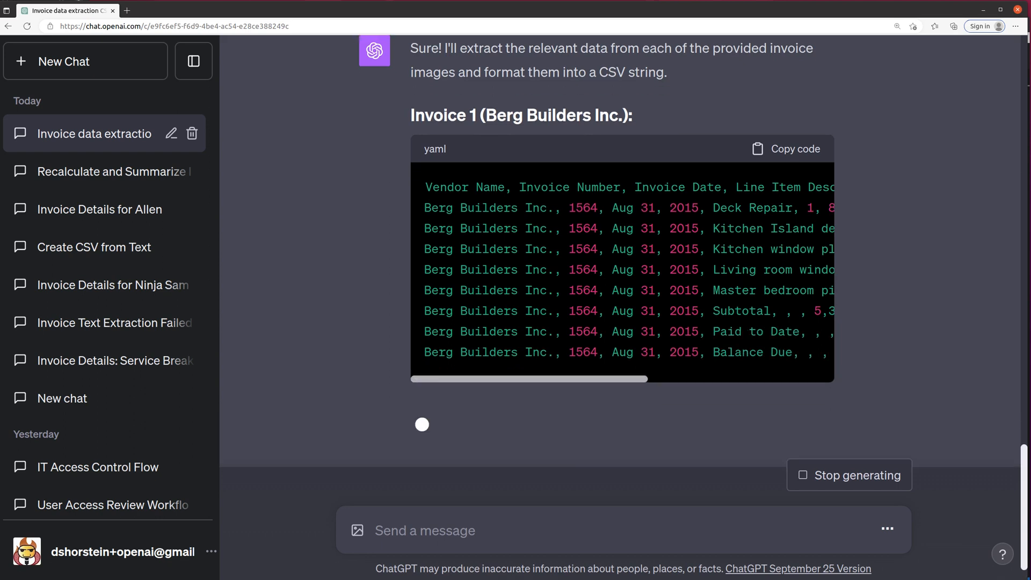
pyautogui.scroll(-3)
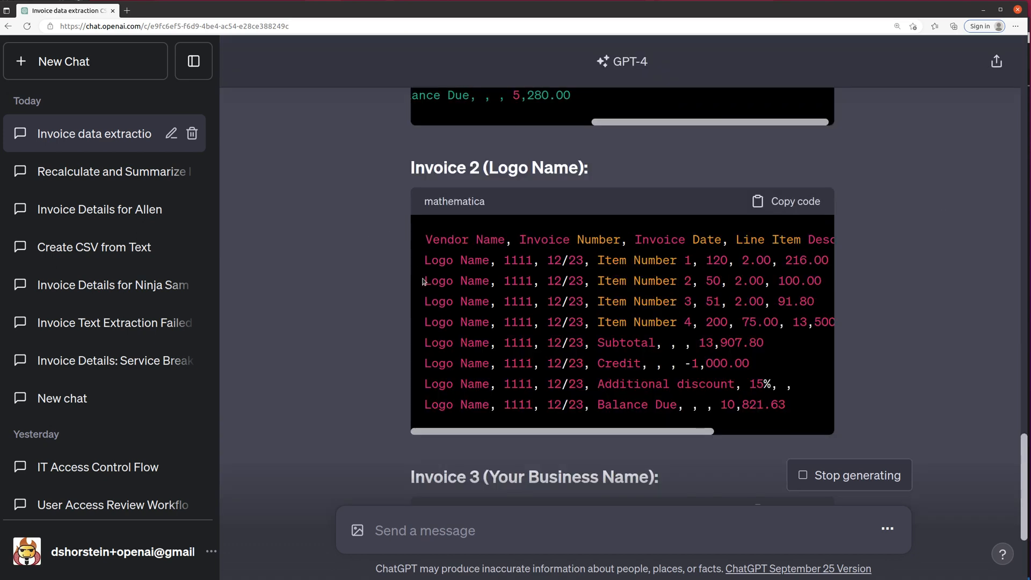
pyautogui.scroll(-3)
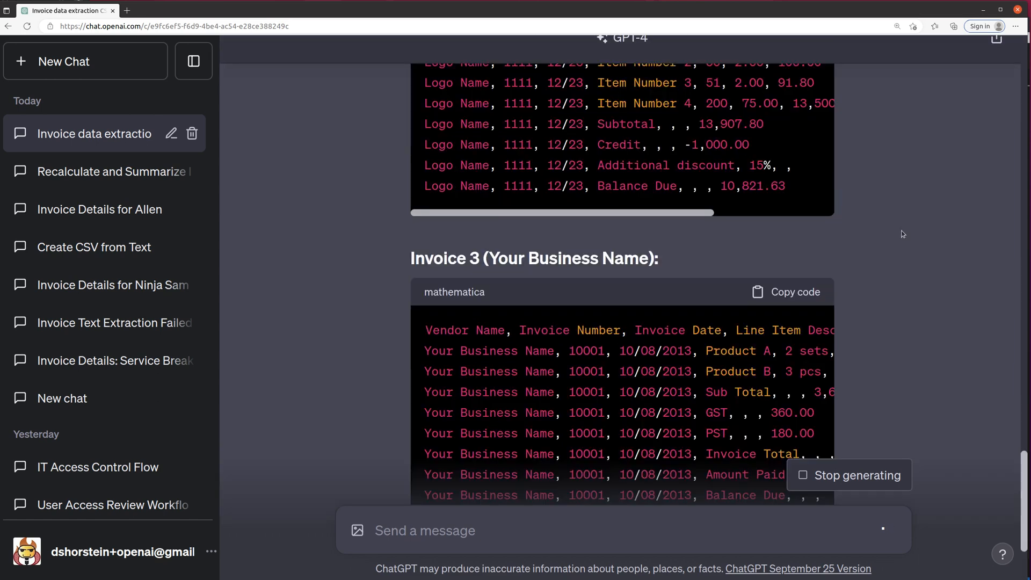
pyautogui.scroll(-3)
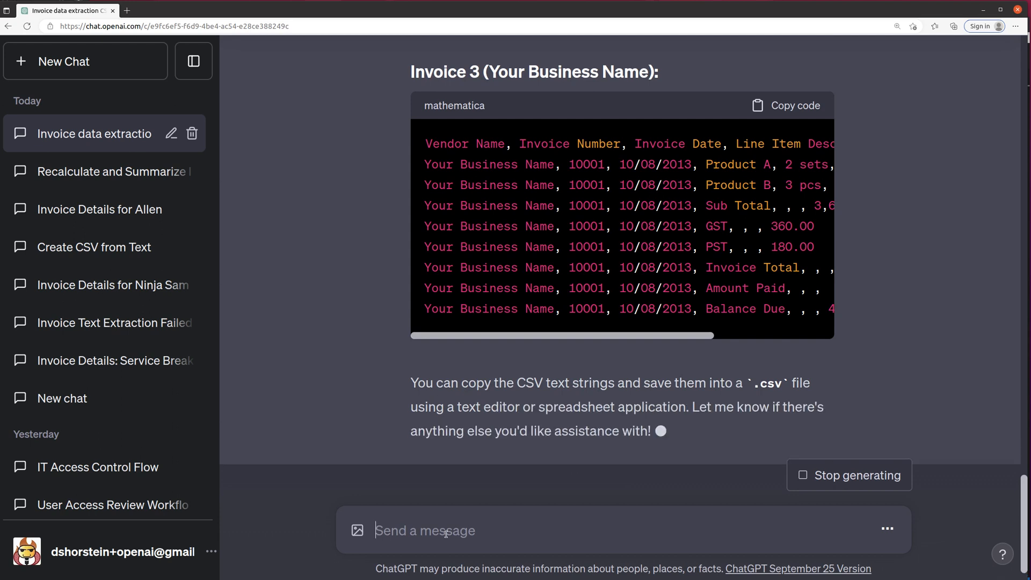
# Send a request for one large CSV string appending all three invoices
pyautogui.write('good, but i want one')
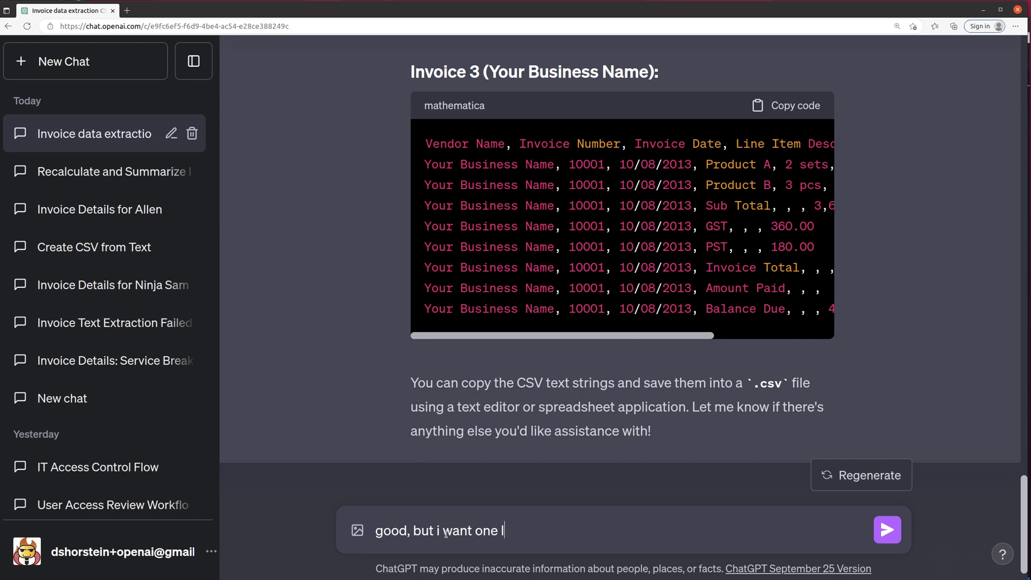
pyautogui.write('large csv t')
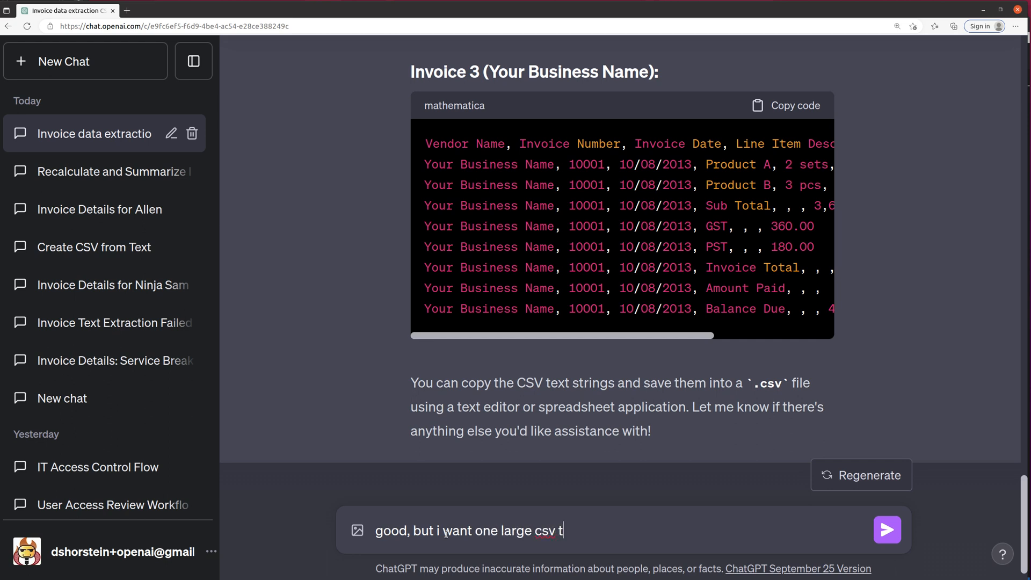
pyautogui.write('string now that co')
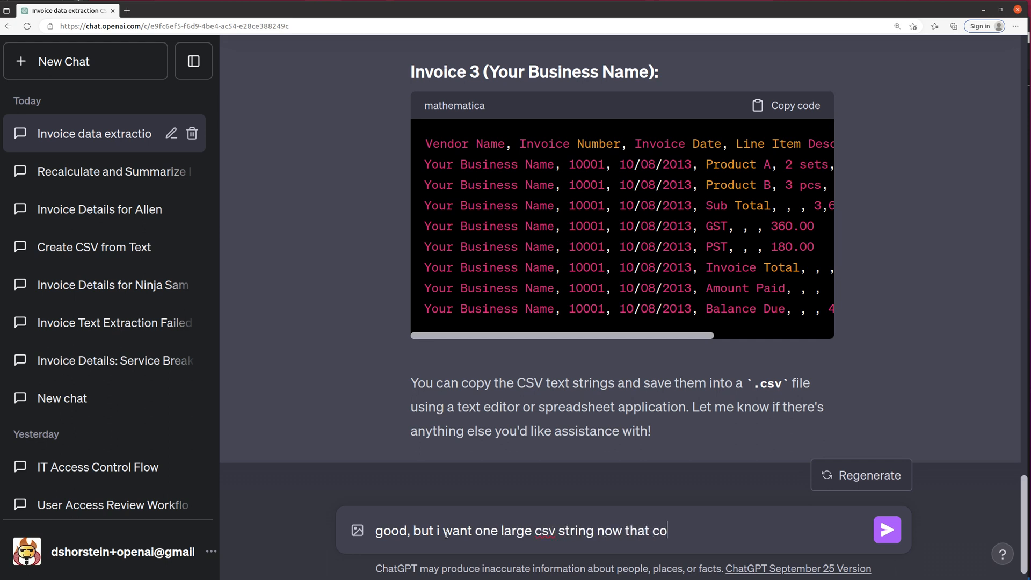
pyautogui.write('appends')
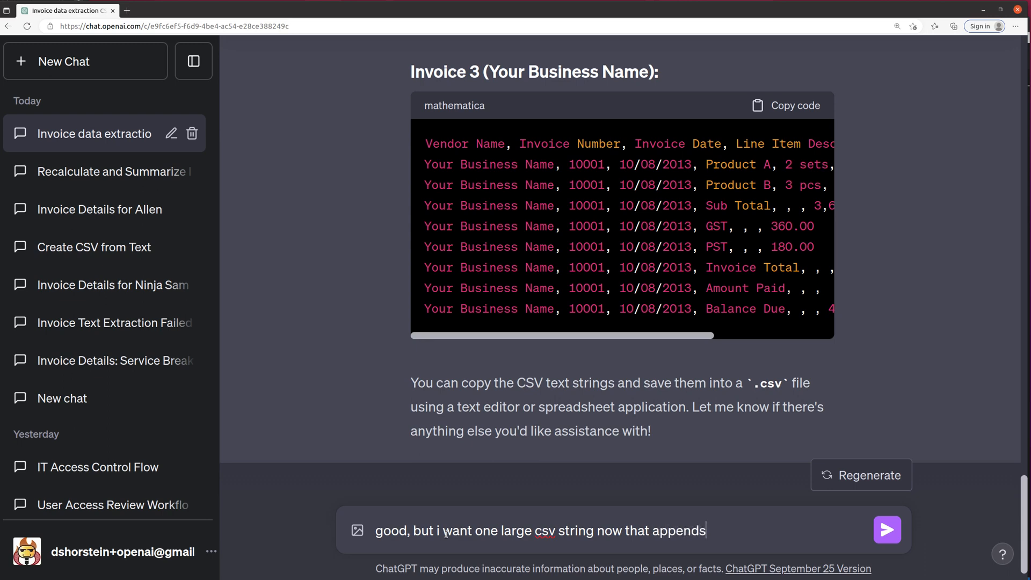
pyautogui.write('all of these')
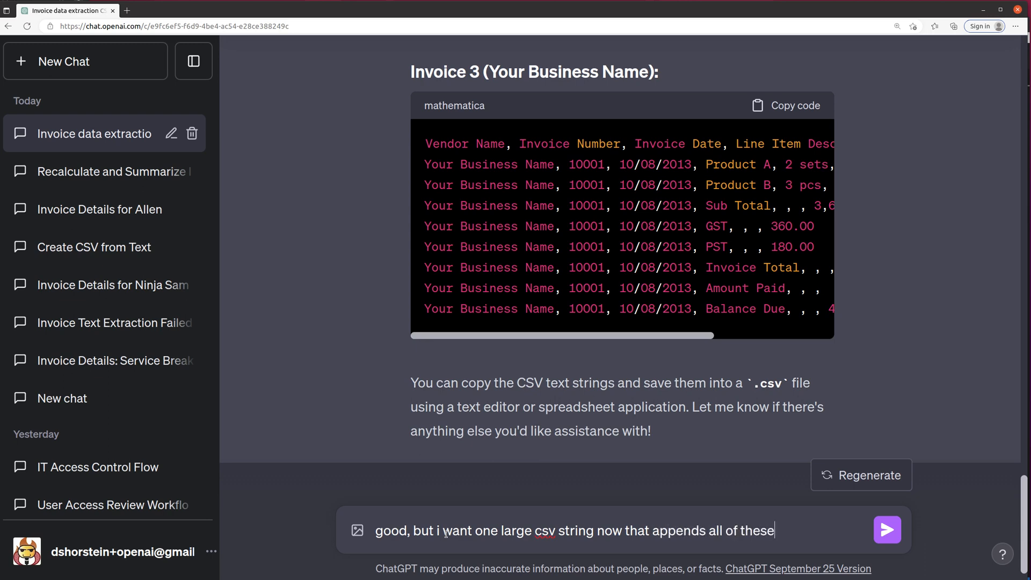
pyautogui.click(887, 530)
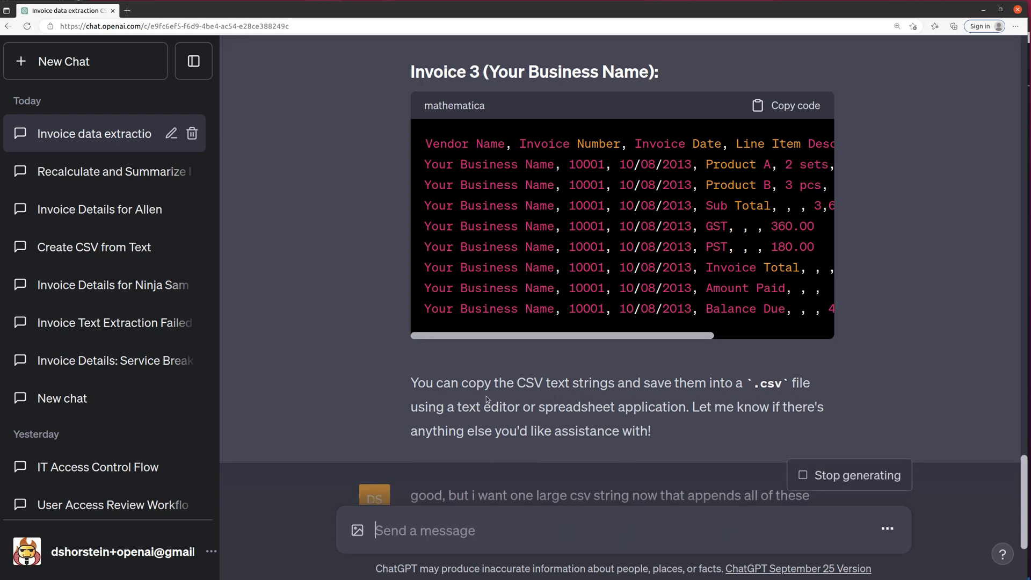
# Scroll through the combined CSV block covering all three vendors' rows
pyautogui.scroll(-3)
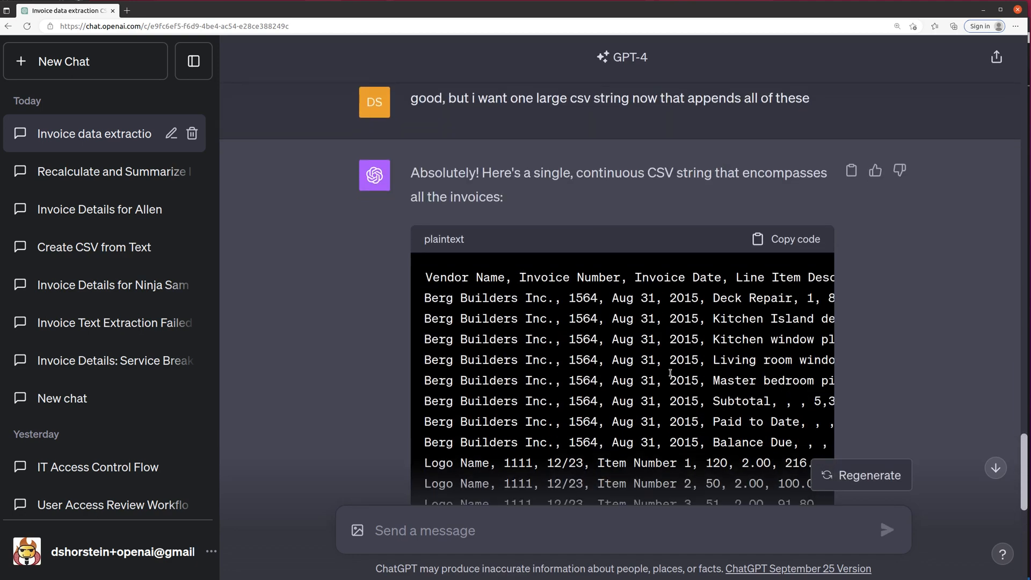
pyautogui.scroll(-3)
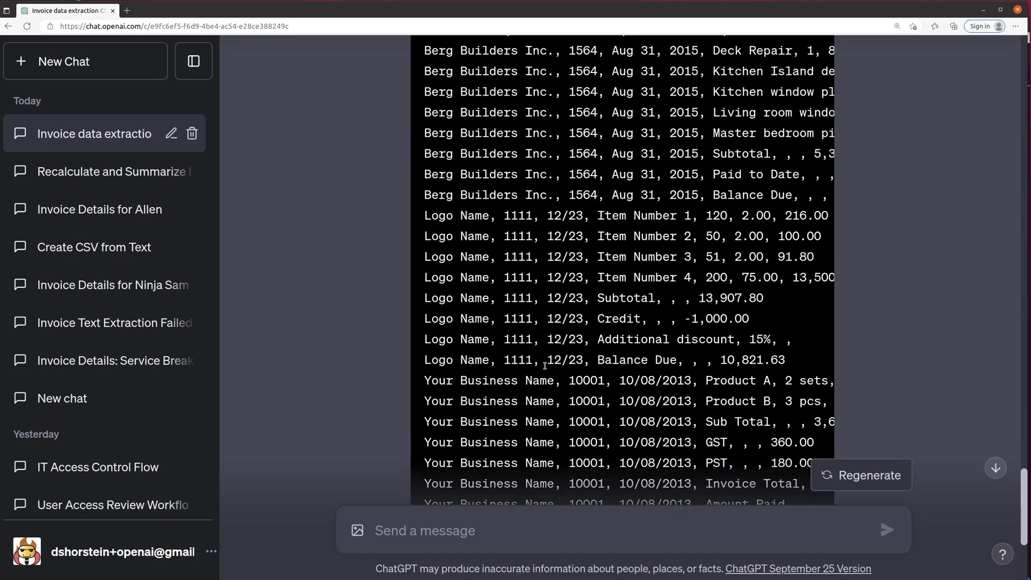
pyautogui.scroll(-3)
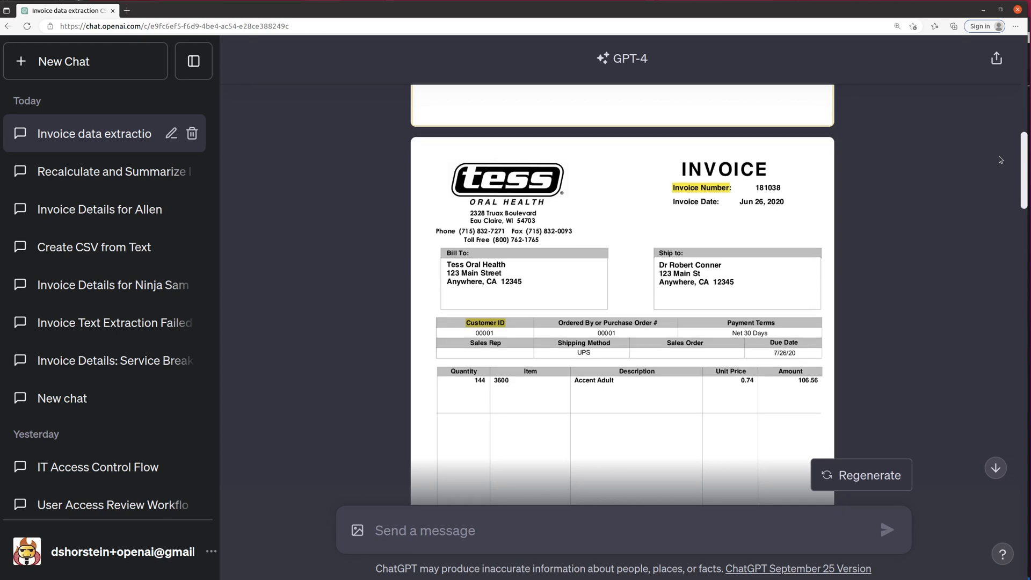
pyautogui.scroll(-3)
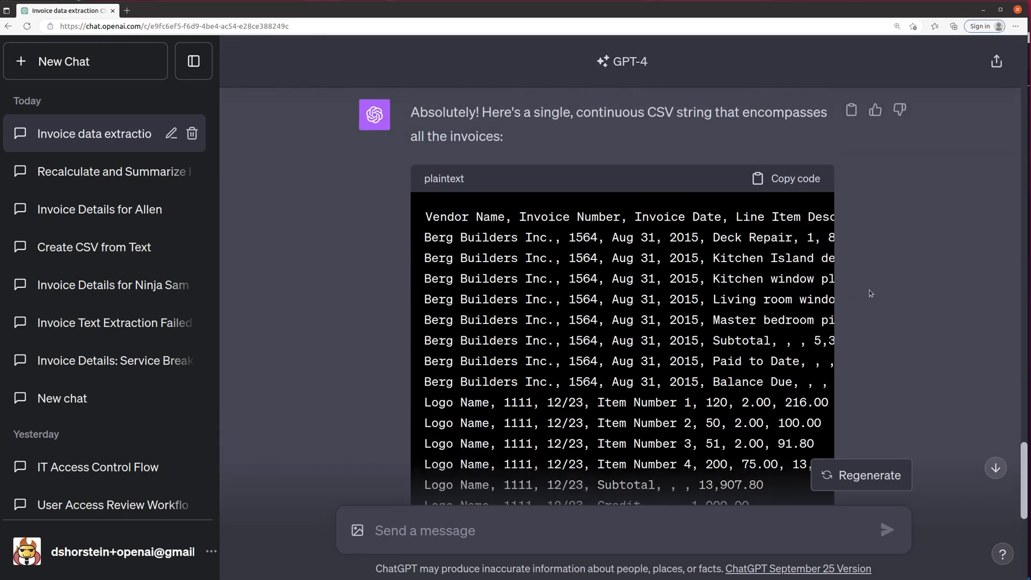
# Copy the combined CSV and start a new GPT-4 Advanced Data Analysis chat
pyautogui.click(784, 178)
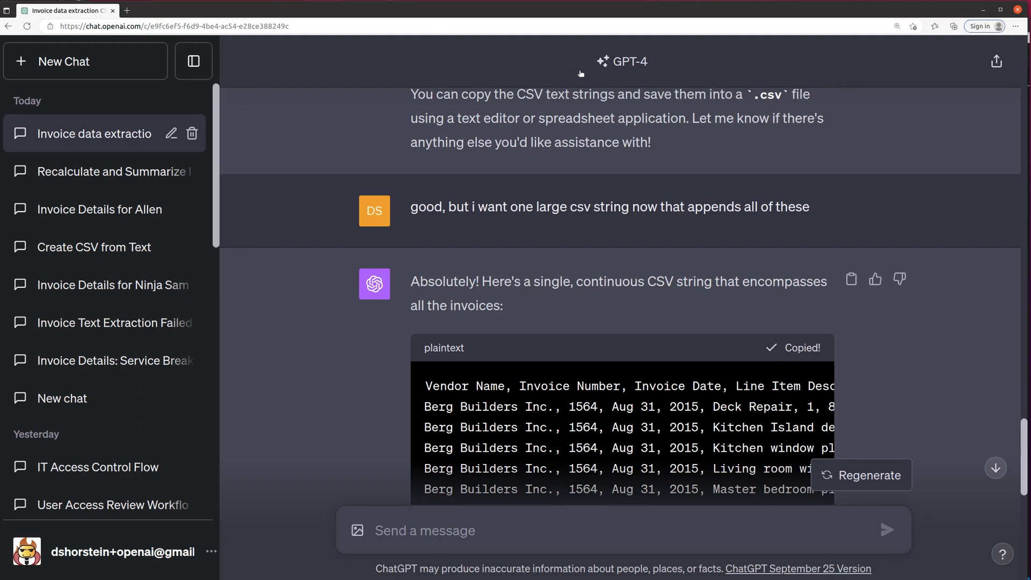
pyautogui.click(85, 61)
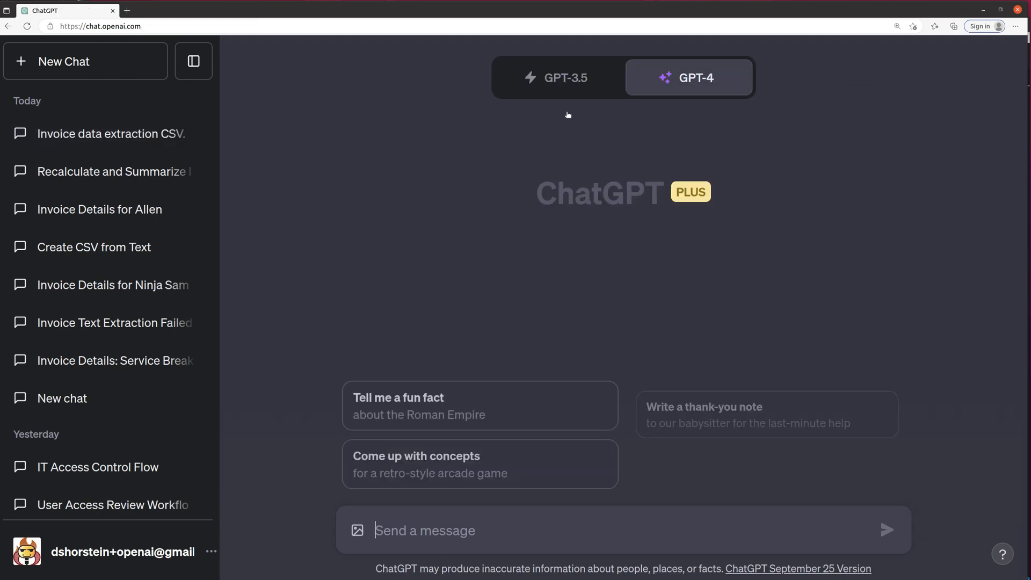
pyautogui.click(688, 78)
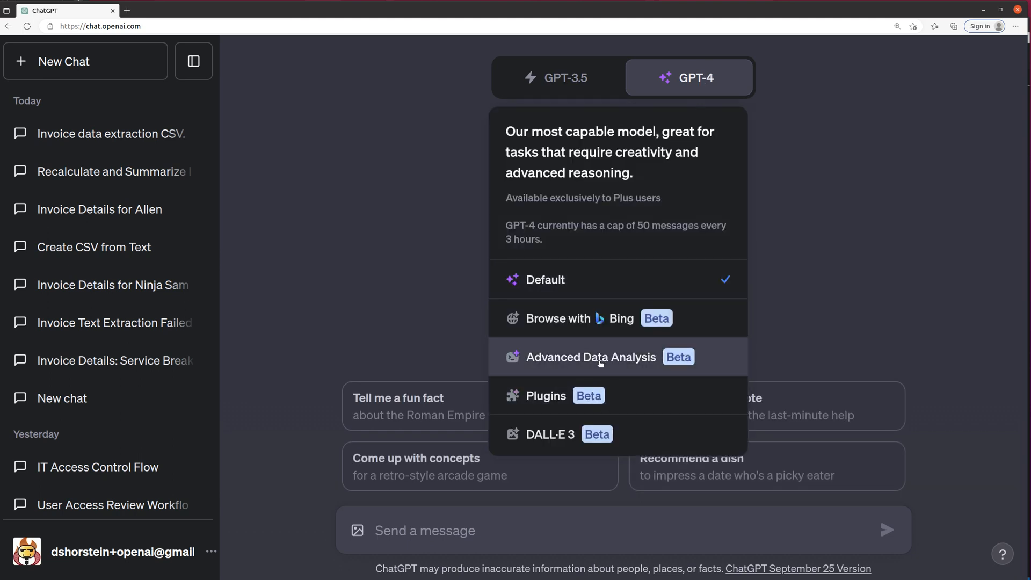
pyautogui.click(589, 358)
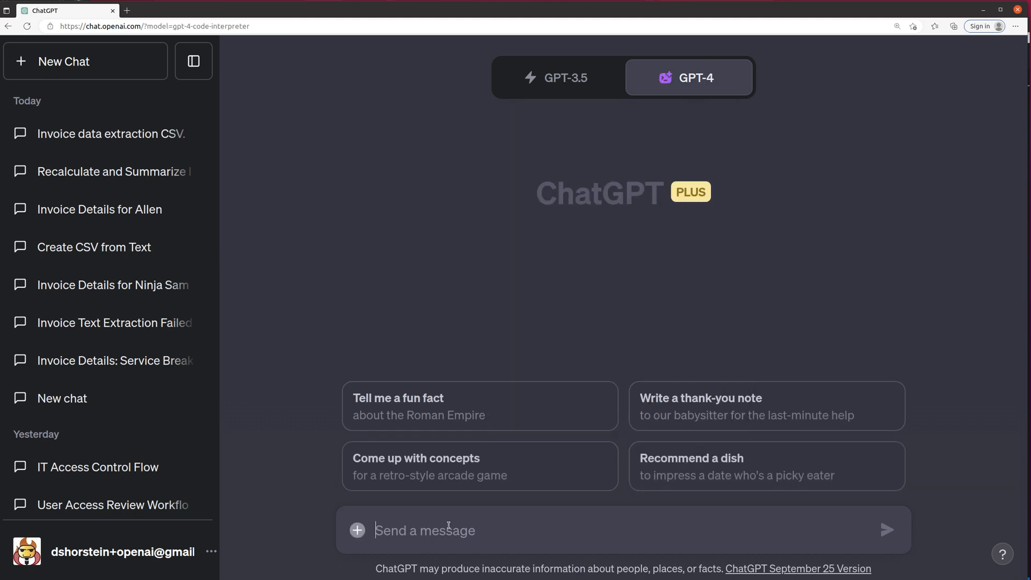
# Paste the data asking to load it into a dataframe and export to CSV
pyautogui.write('load this into a')
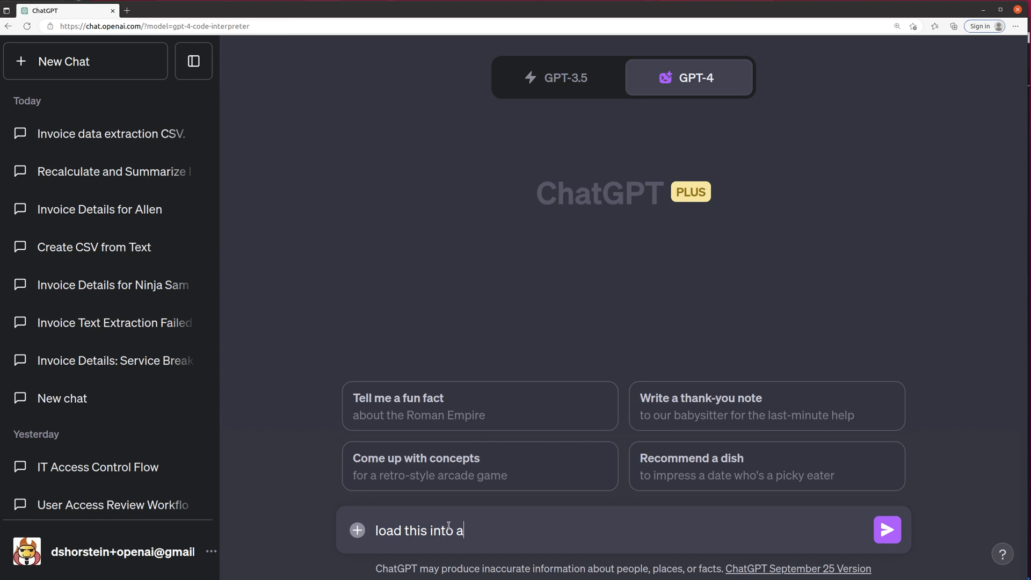
pyautogui.write('dataframe')
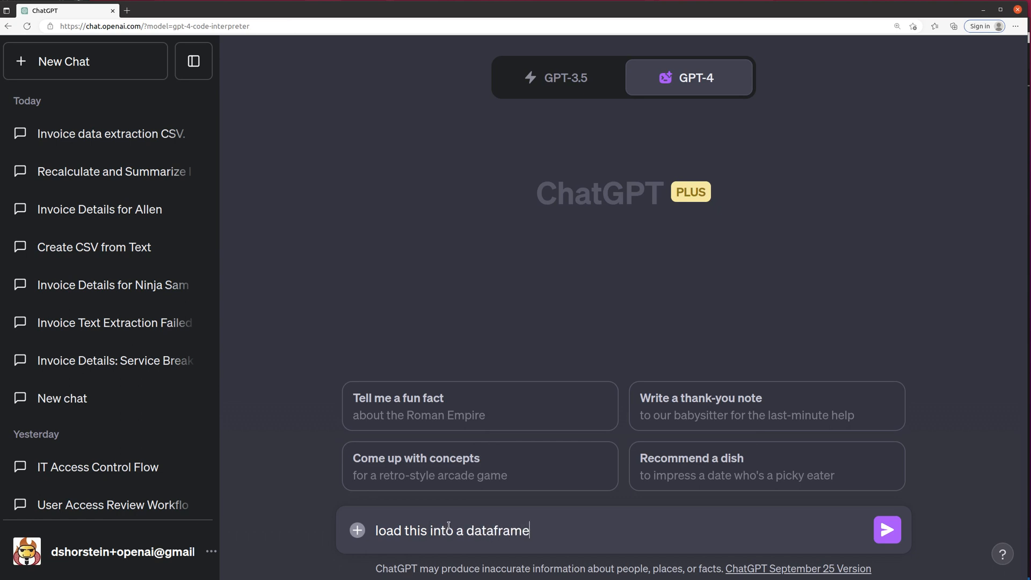
pyautogui.write('and exprot')
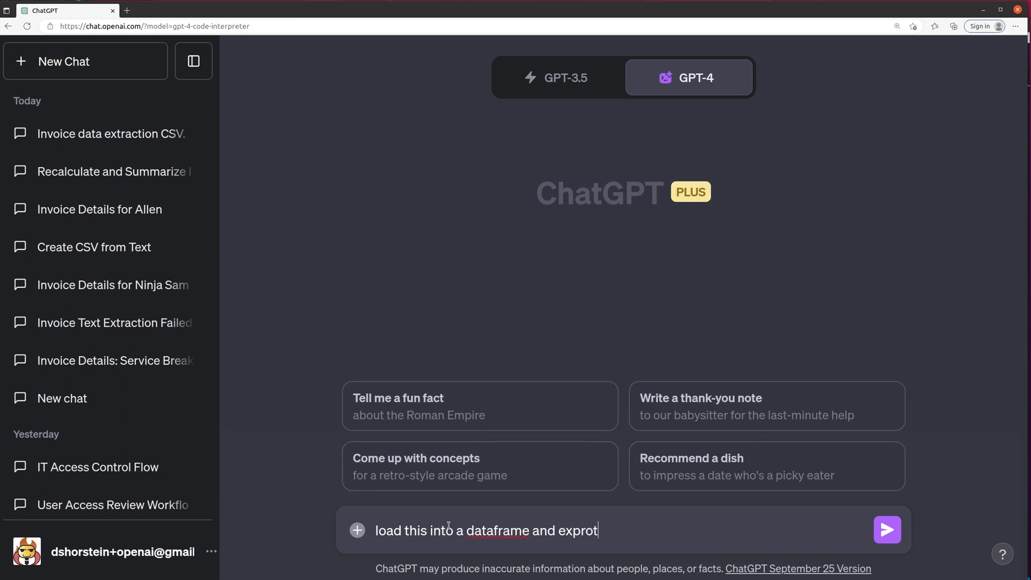
pyautogui.write('export to csv')
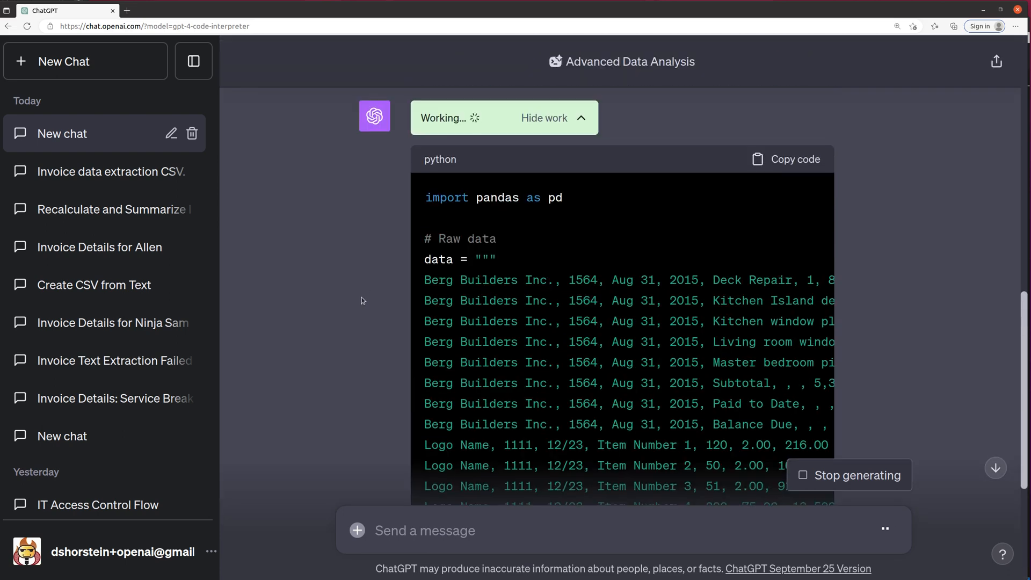
# Scroll through the pandas code and its column-count ValueError
pyautogui.scroll(-3)
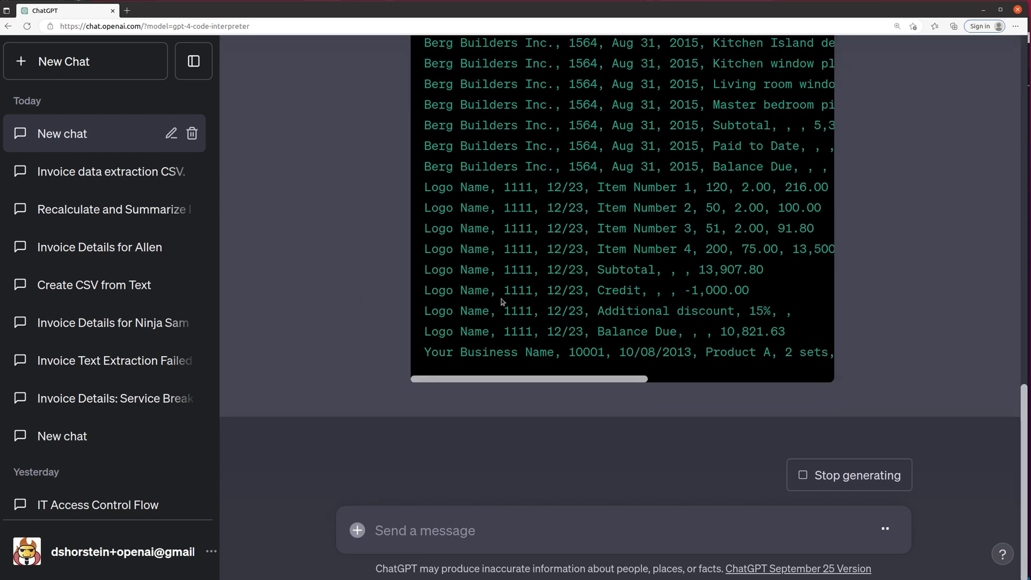
pyautogui.moveTo(377, 308)
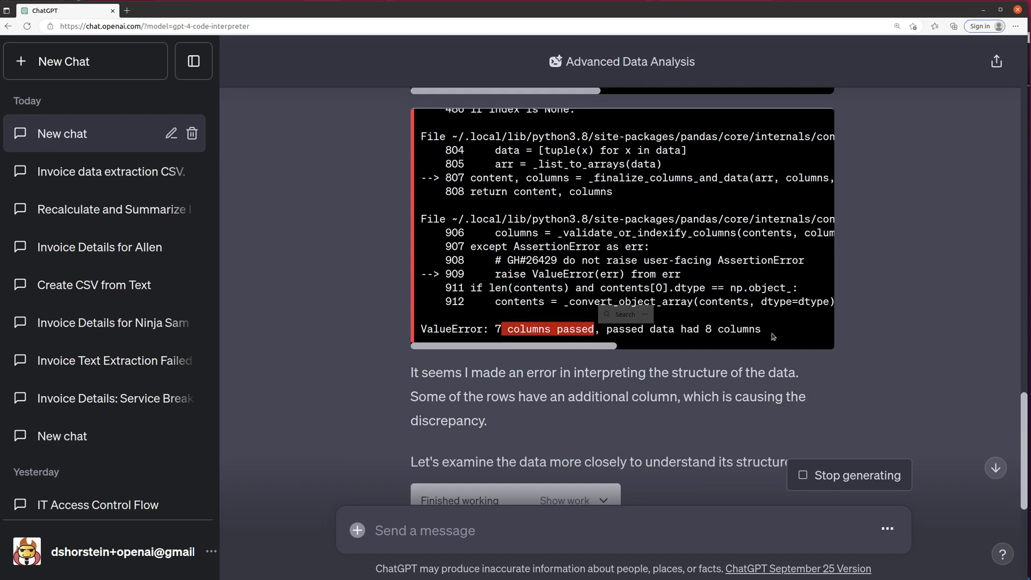
# Scroll to the 'download the corrected CSV here' link at the end of the reply
pyautogui.scroll(-3)
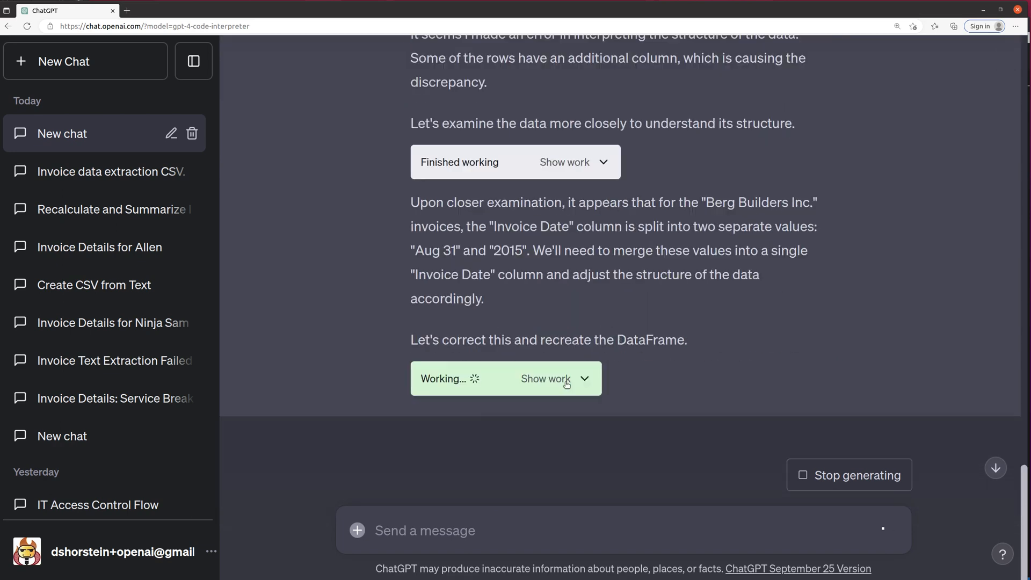
pyautogui.moveTo(621, 215)
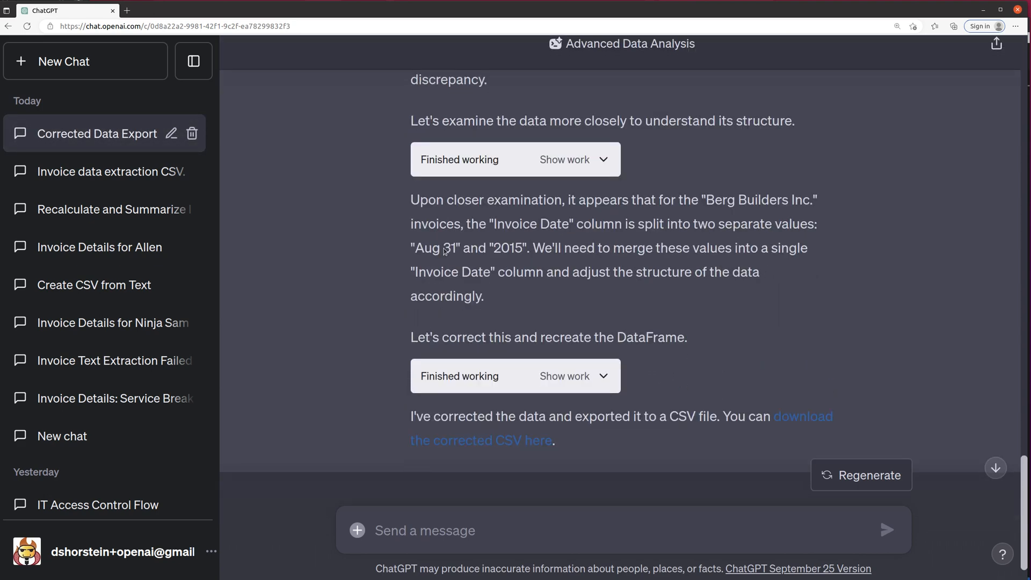
pyautogui.scroll(-3)
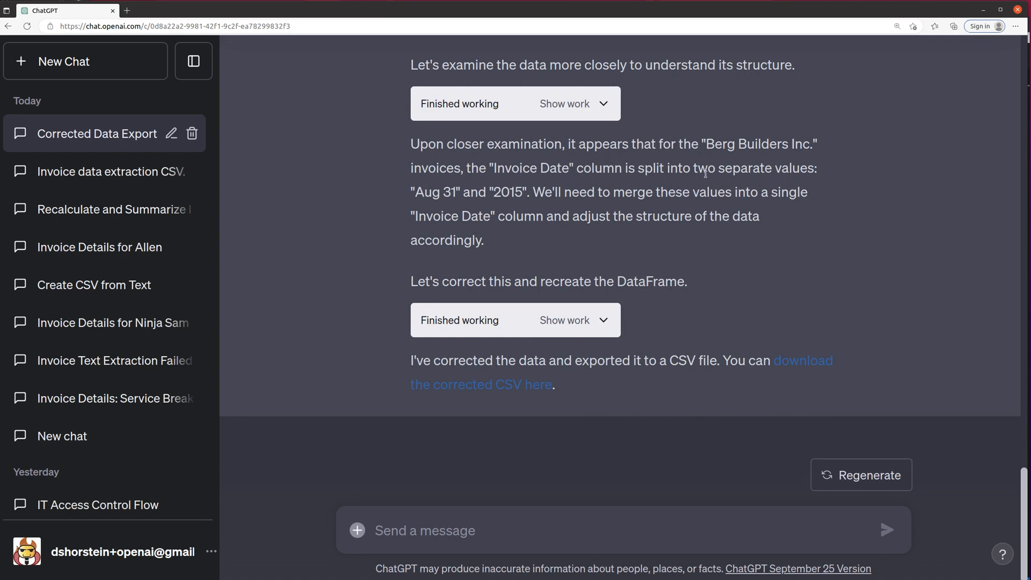
pyautogui.moveTo(628, 283)
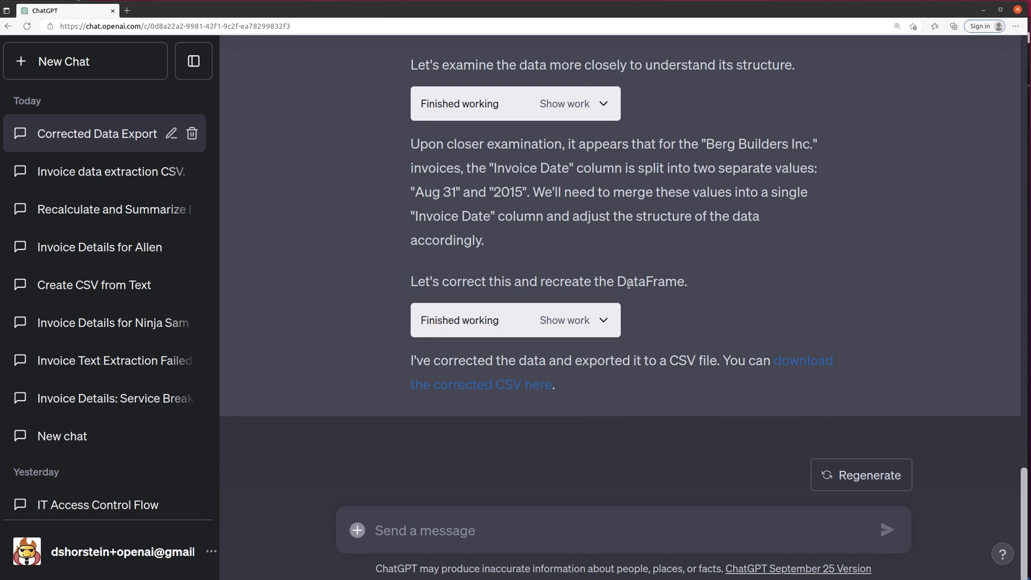
pyautogui.moveTo(803, 361)
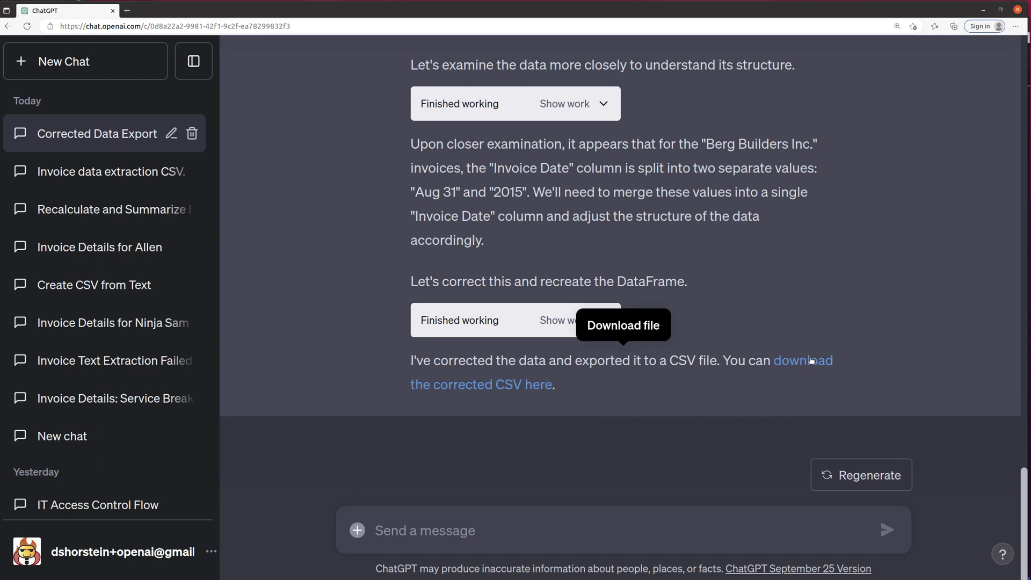
# Download corrected_invoices.csv and open it from the browser's Downloads panel
pyautogui.click(794, 361)
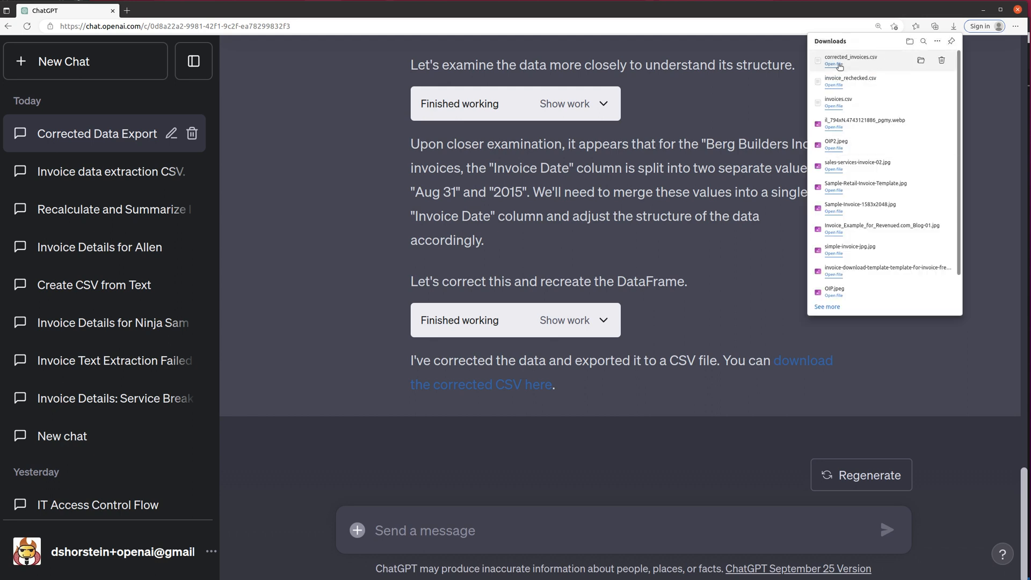
pyautogui.moveTo(570, 125)
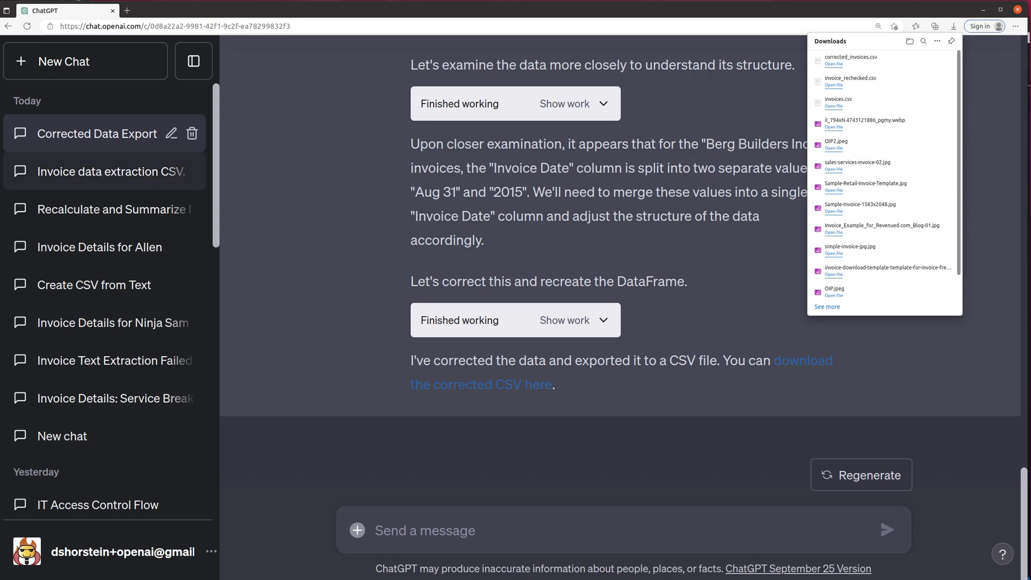
pyautogui.click(833, 64)
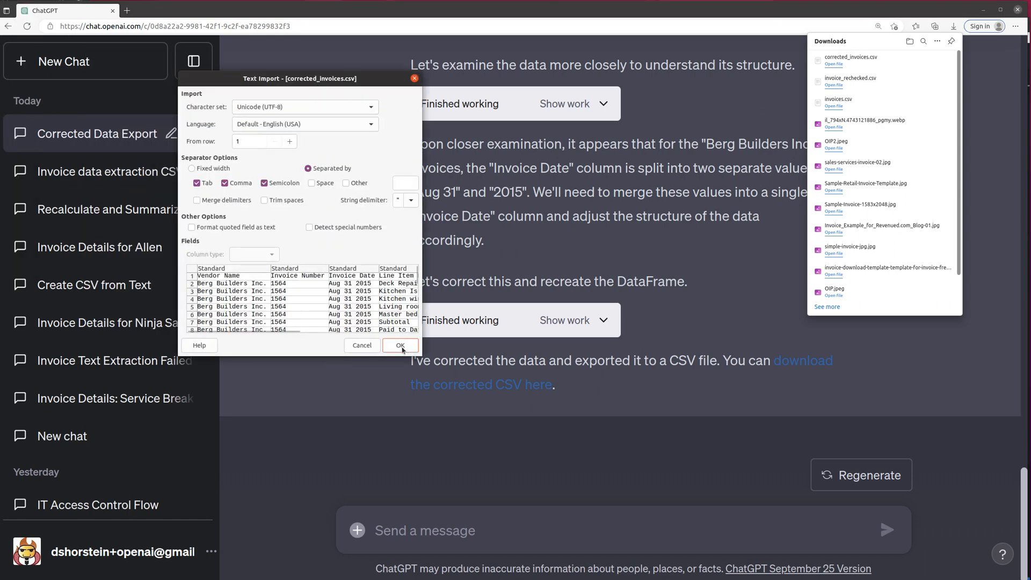
# Import the CSV and inspect the Invoice Number, Total, Paid to Date and Additional discount cells
pyautogui.click(401, 345)
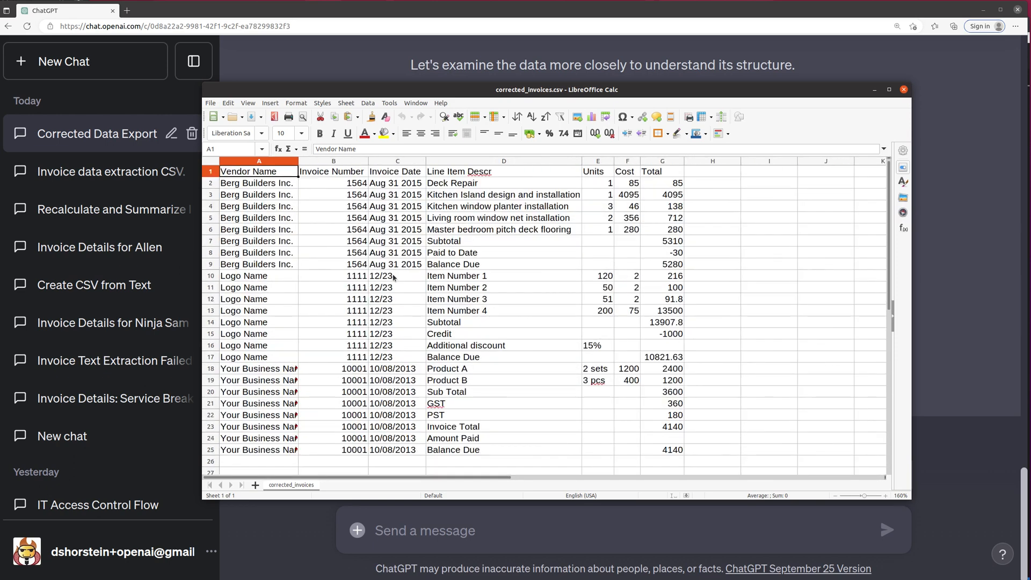
pyautogui.click(333, 171)
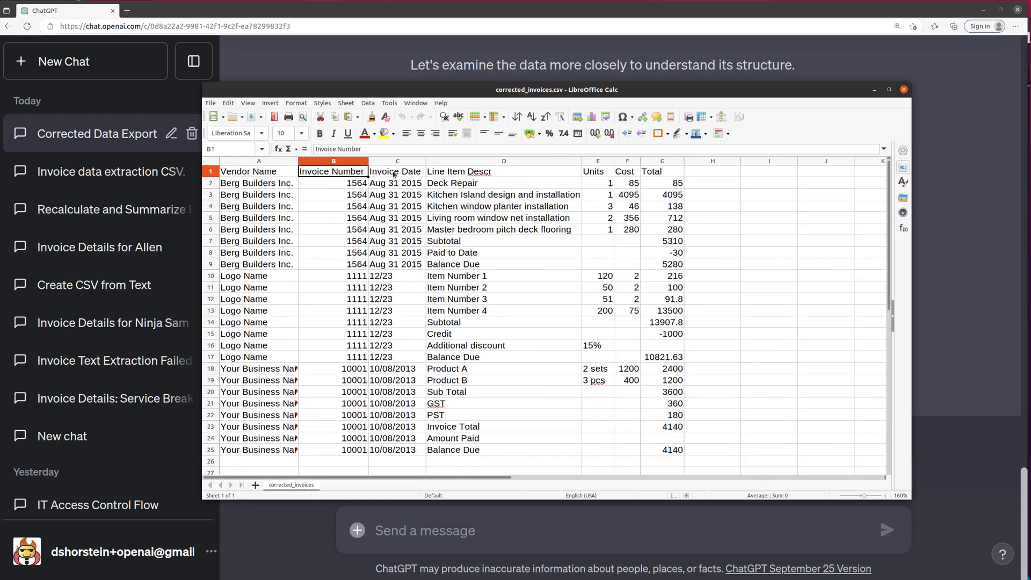
pyautogui.click(504, 170)
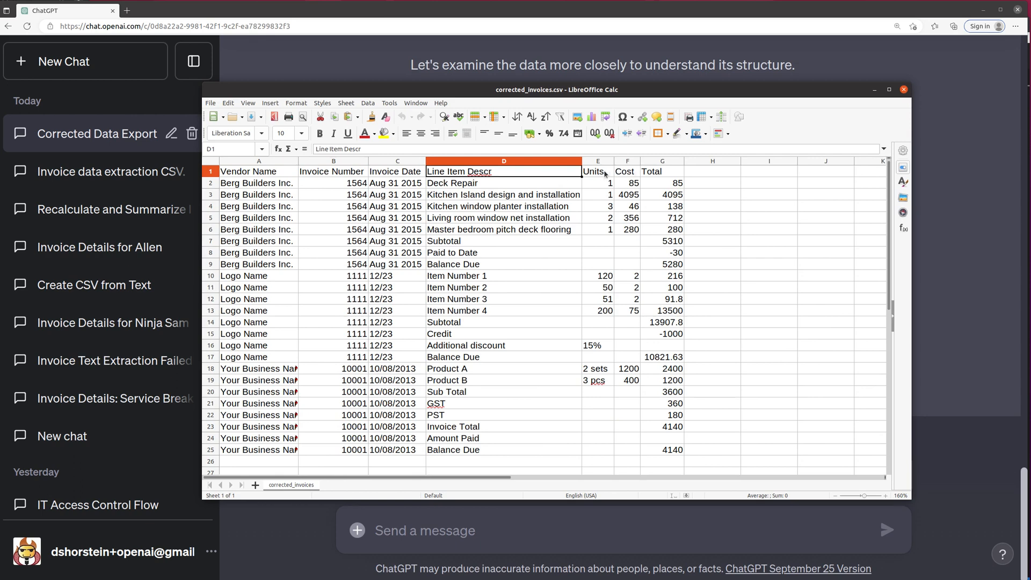
pyautogui.click(661, 161)
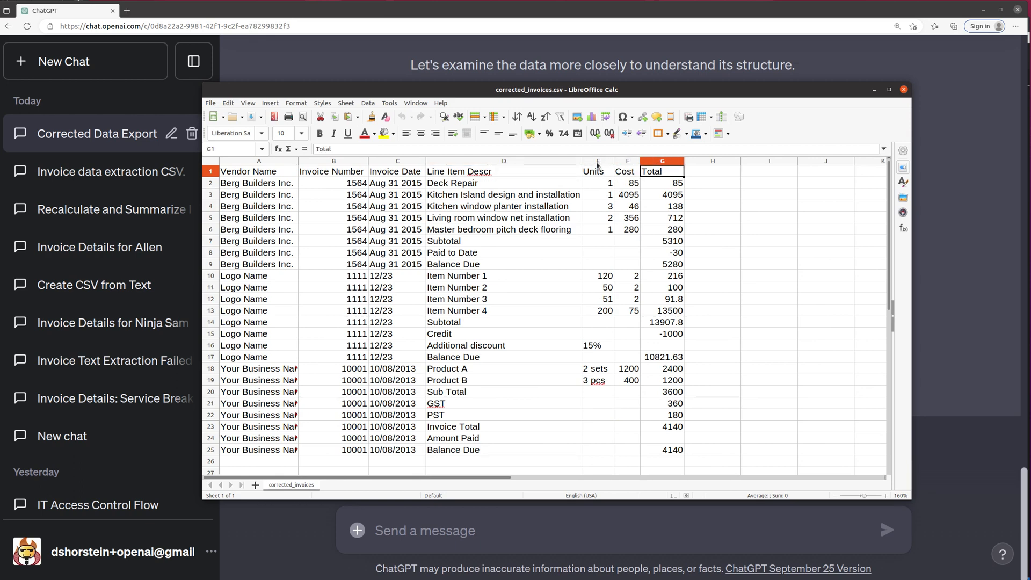
pyautogui.click(626, 161)
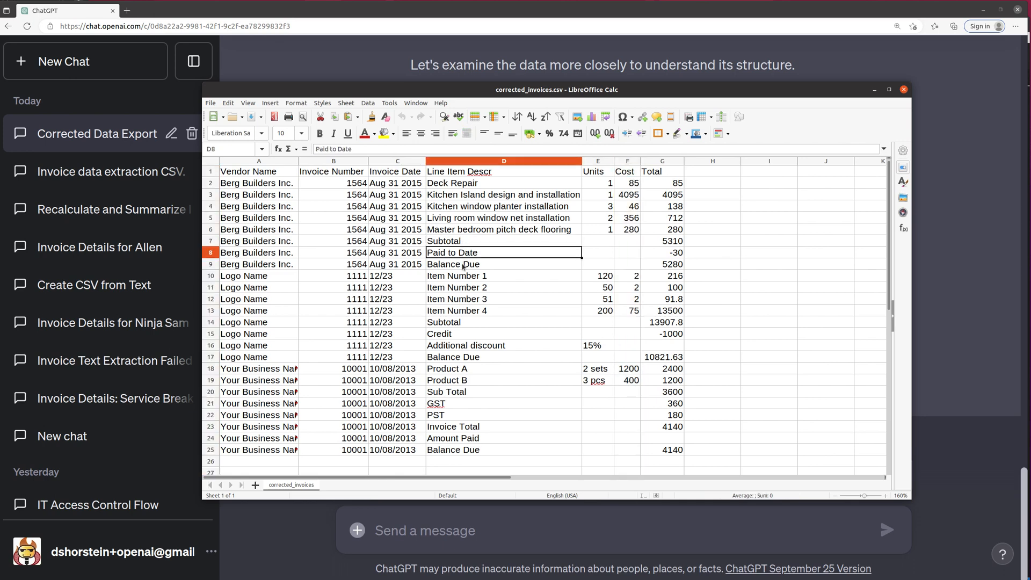
pyautogui.click(504, 322)
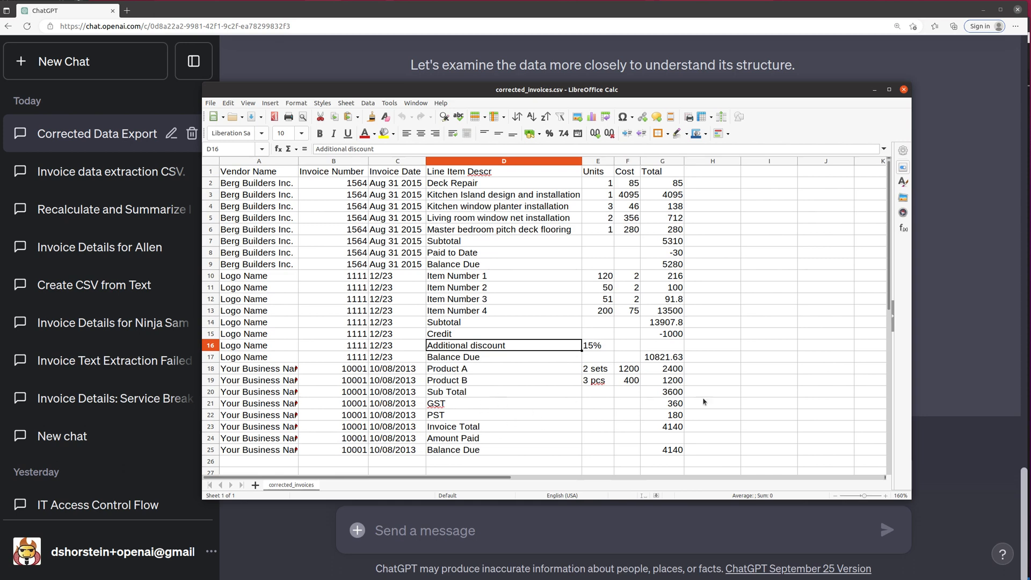
pyautogui.moveTo(463, 413)
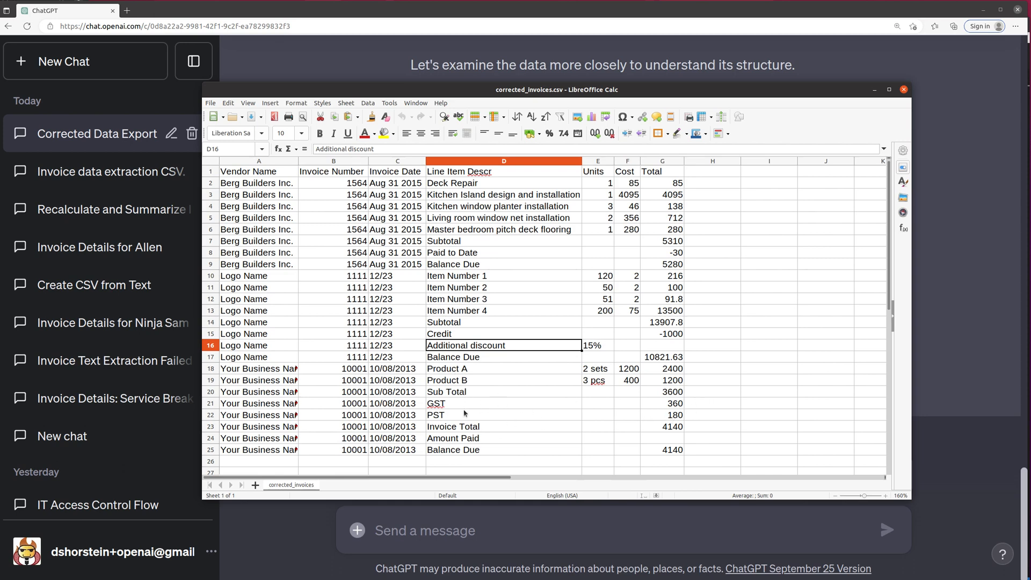
pyautogui.moveTo(521, 399)
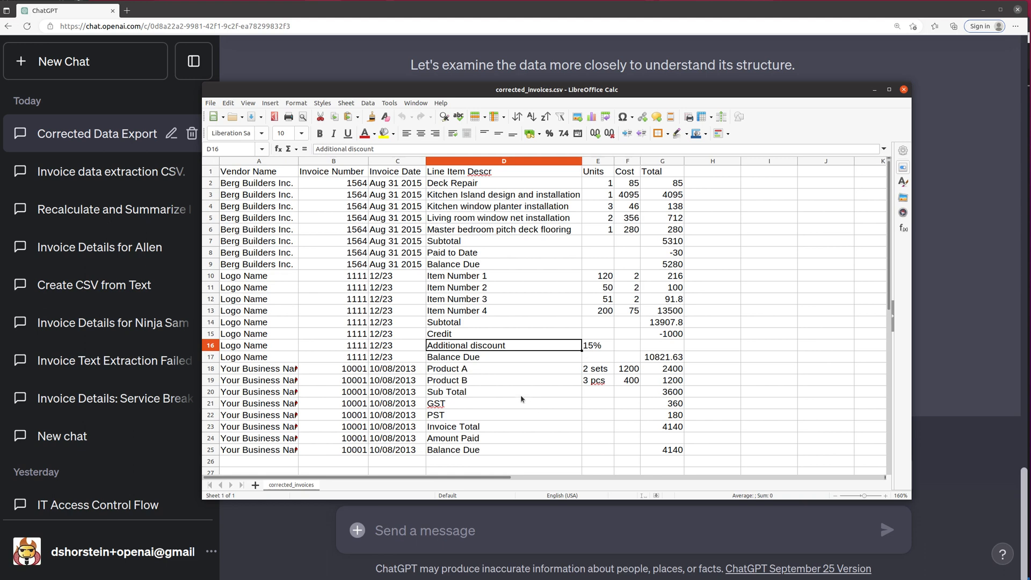
pyautogui.moveTo(669, 282)
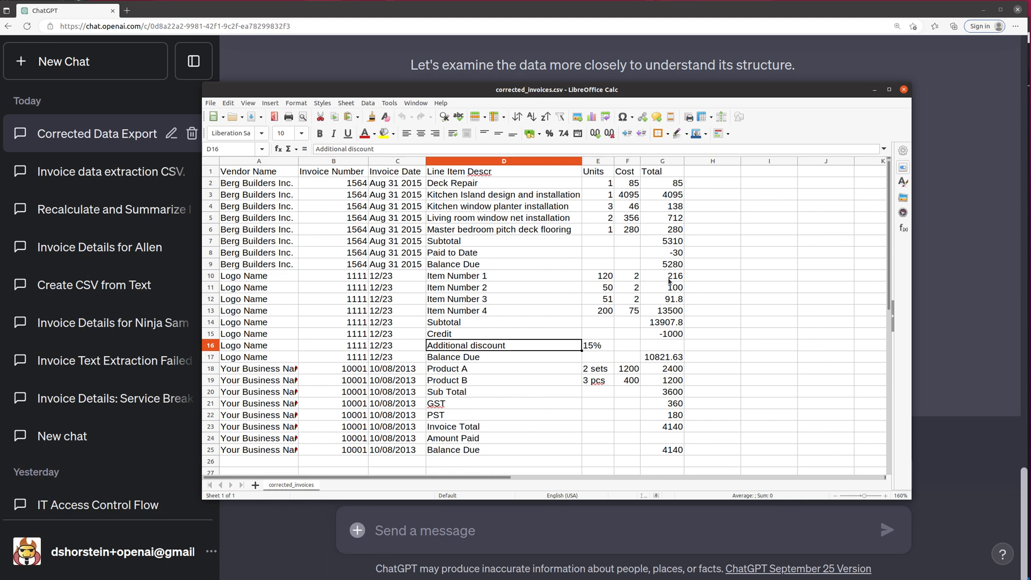
# Enter =-G14*0.15 as the Additional discount total (-2086.17) and check G14:G16
pyautogui.moveTo(662, 276); pyautogui.dragTo(662, 333)
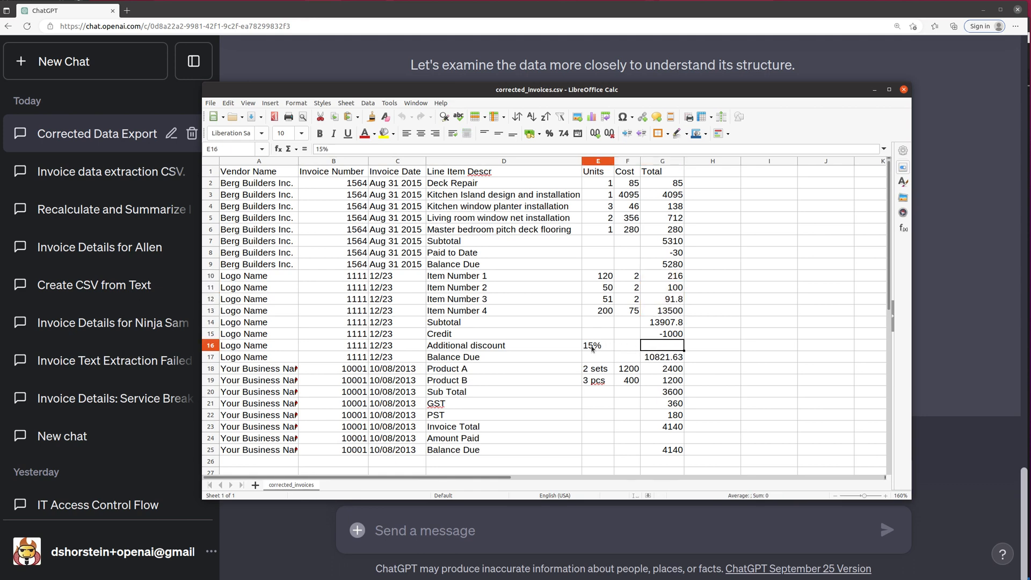
pyautogui.click(662, 346)
pyautogui.write('+G14*')
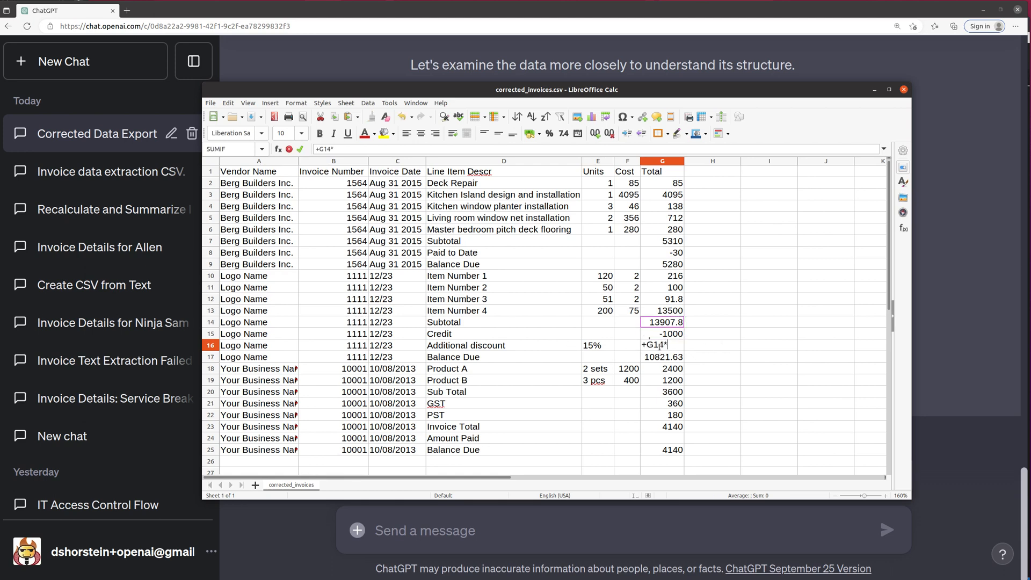
pyautogui.write('.15')
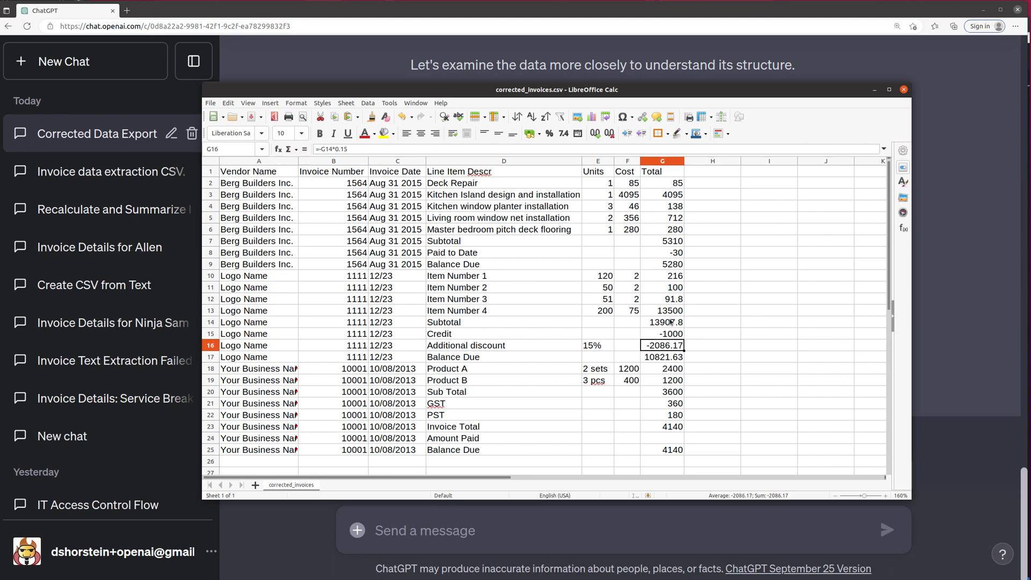
pyautogui.click(663, 322)
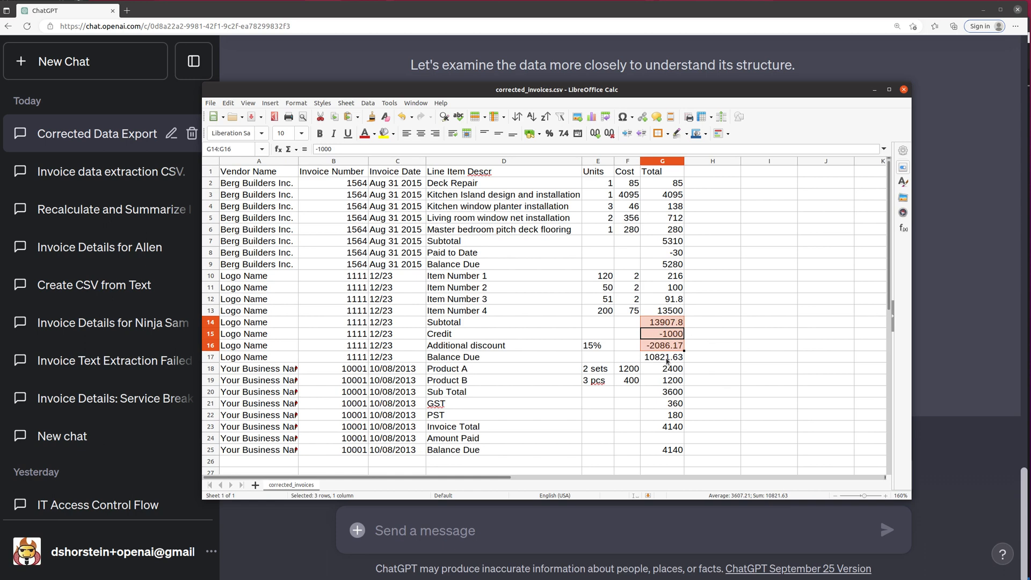
# Review the Berg Builders line item descriptions, then deselect them
pyautogui.click(661, 357)
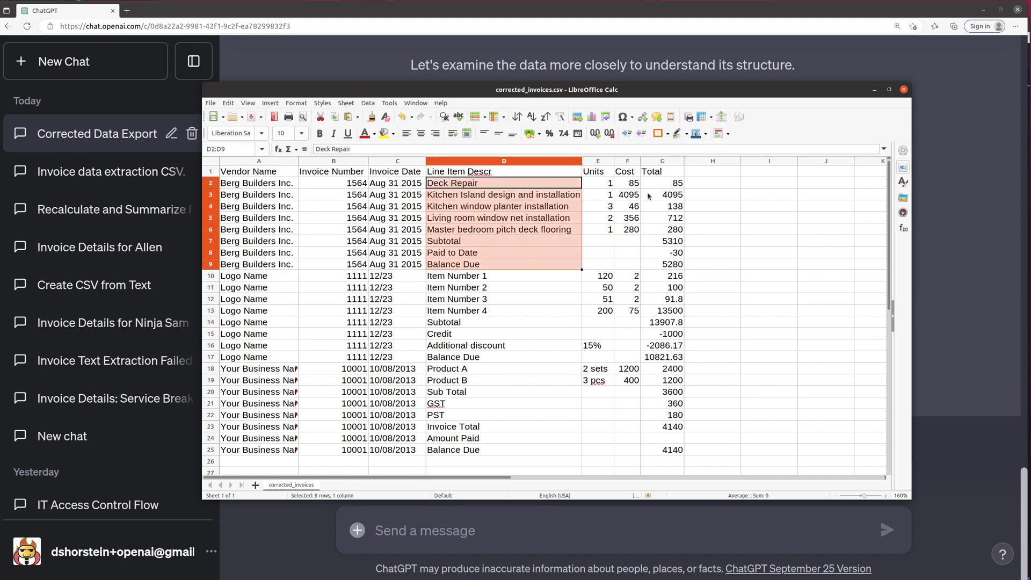
pyautogui.click(713, 287)
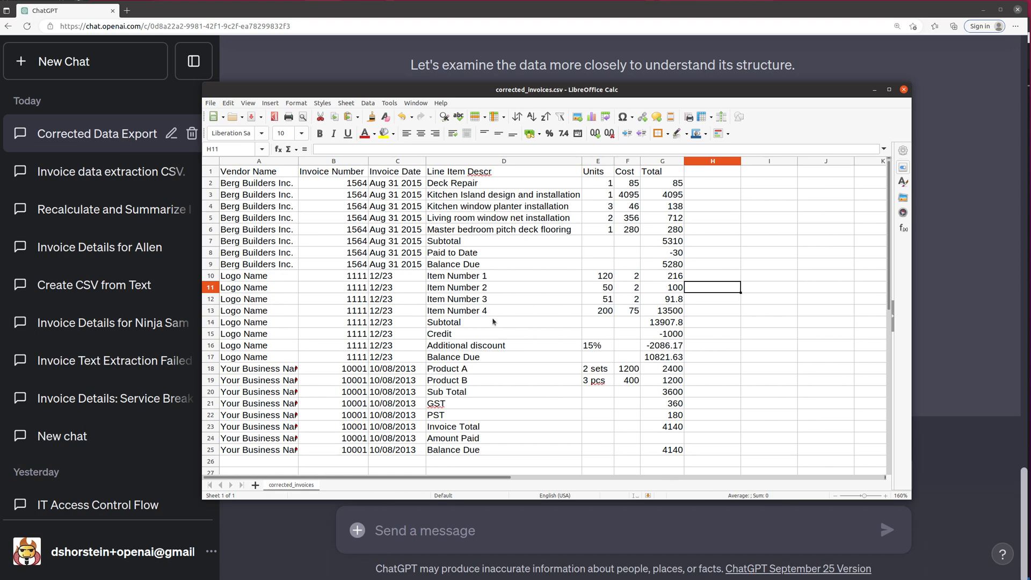
pyautogui.moveTo(492, 322)
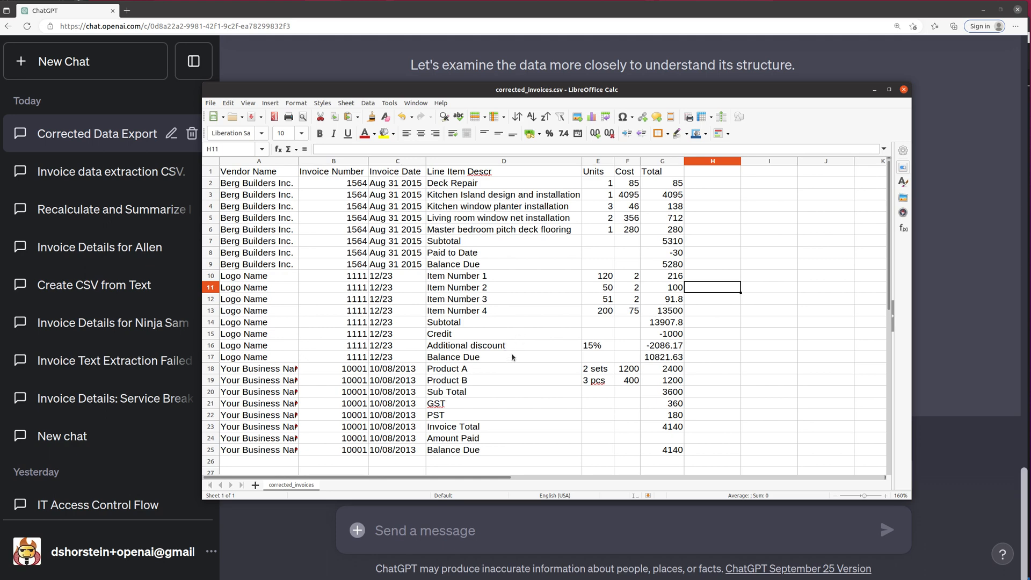
pyautogui.moveTo(581, 304)
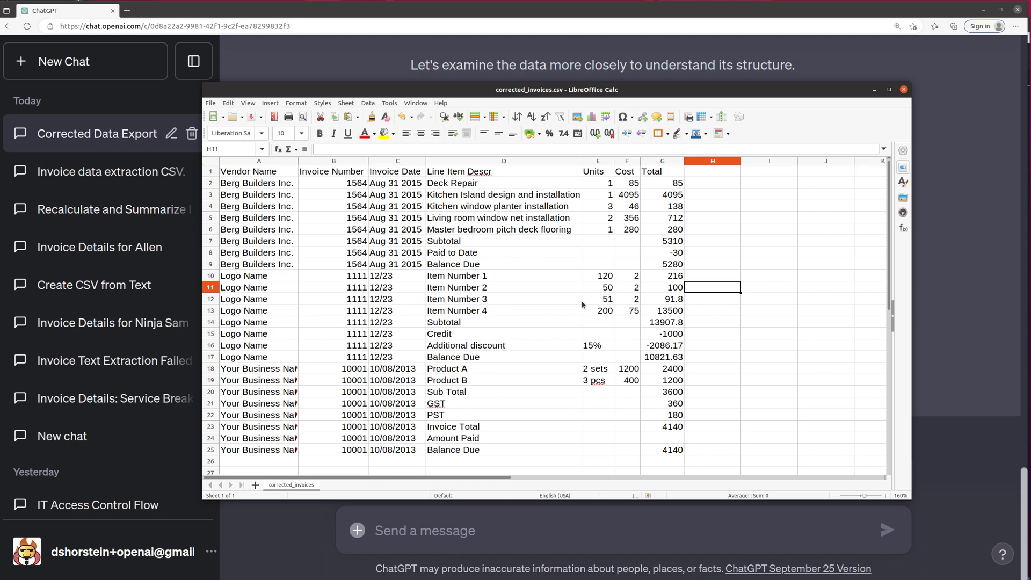
pyautogui.moveTo(545, 355)
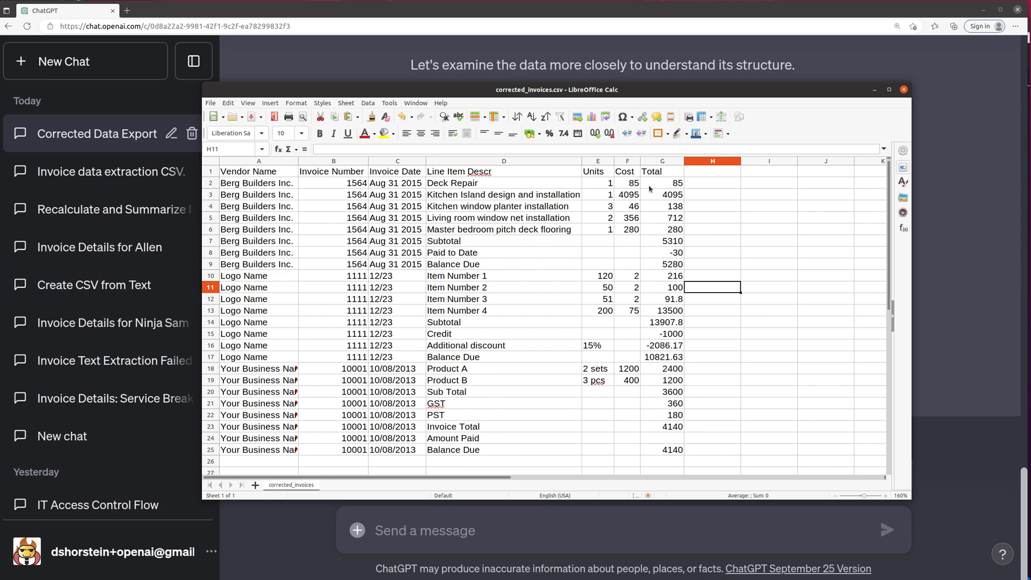
pyautogui.moveTo(821, 64)
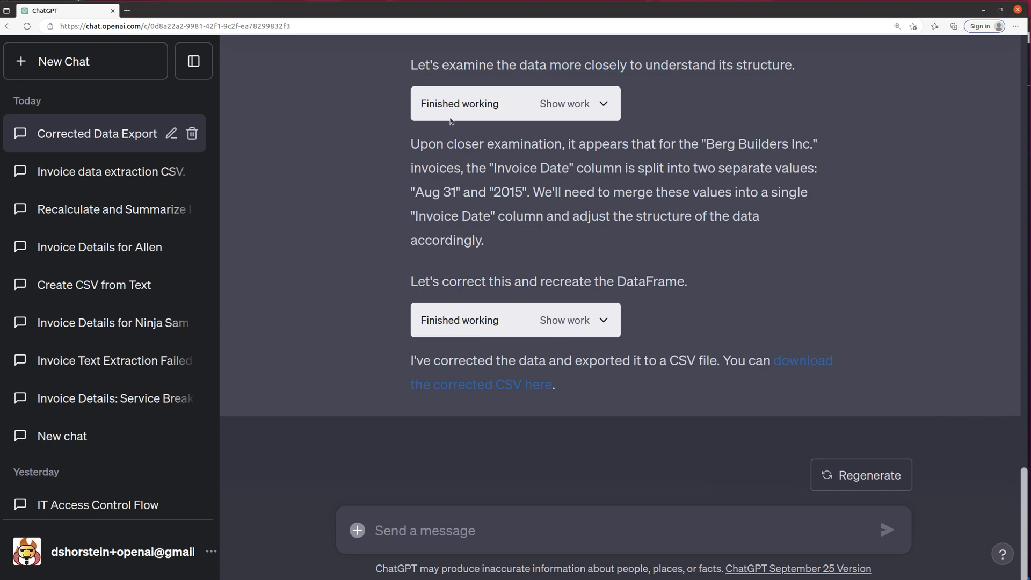
pyautogui.moveTo(398, 169)
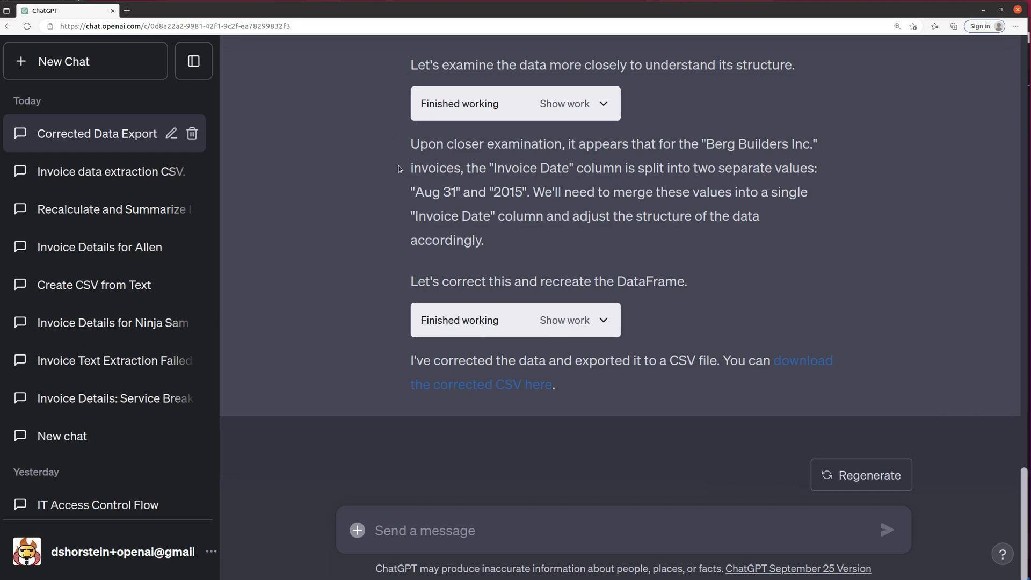
pyautogui.moveTo(536, 188)
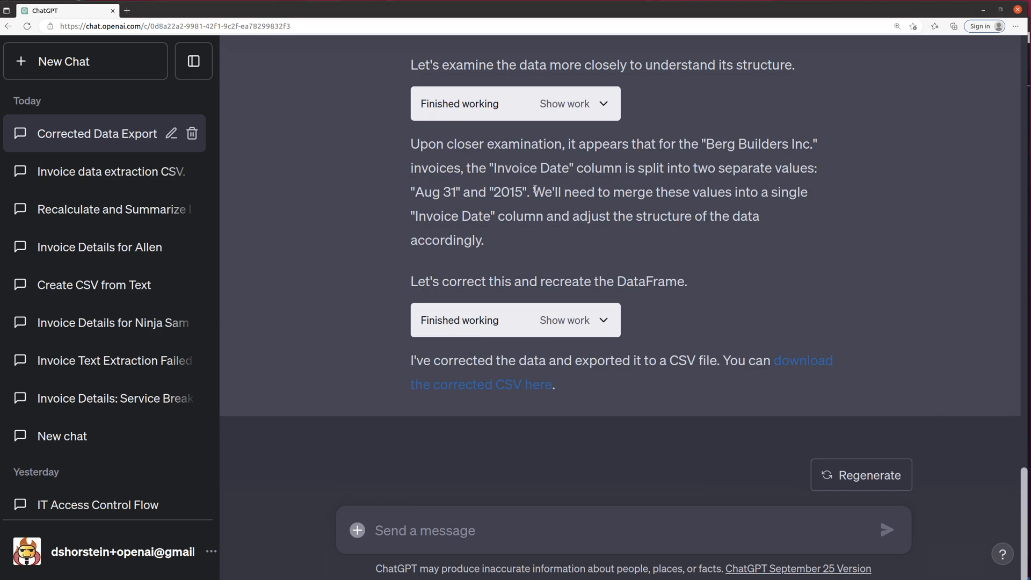